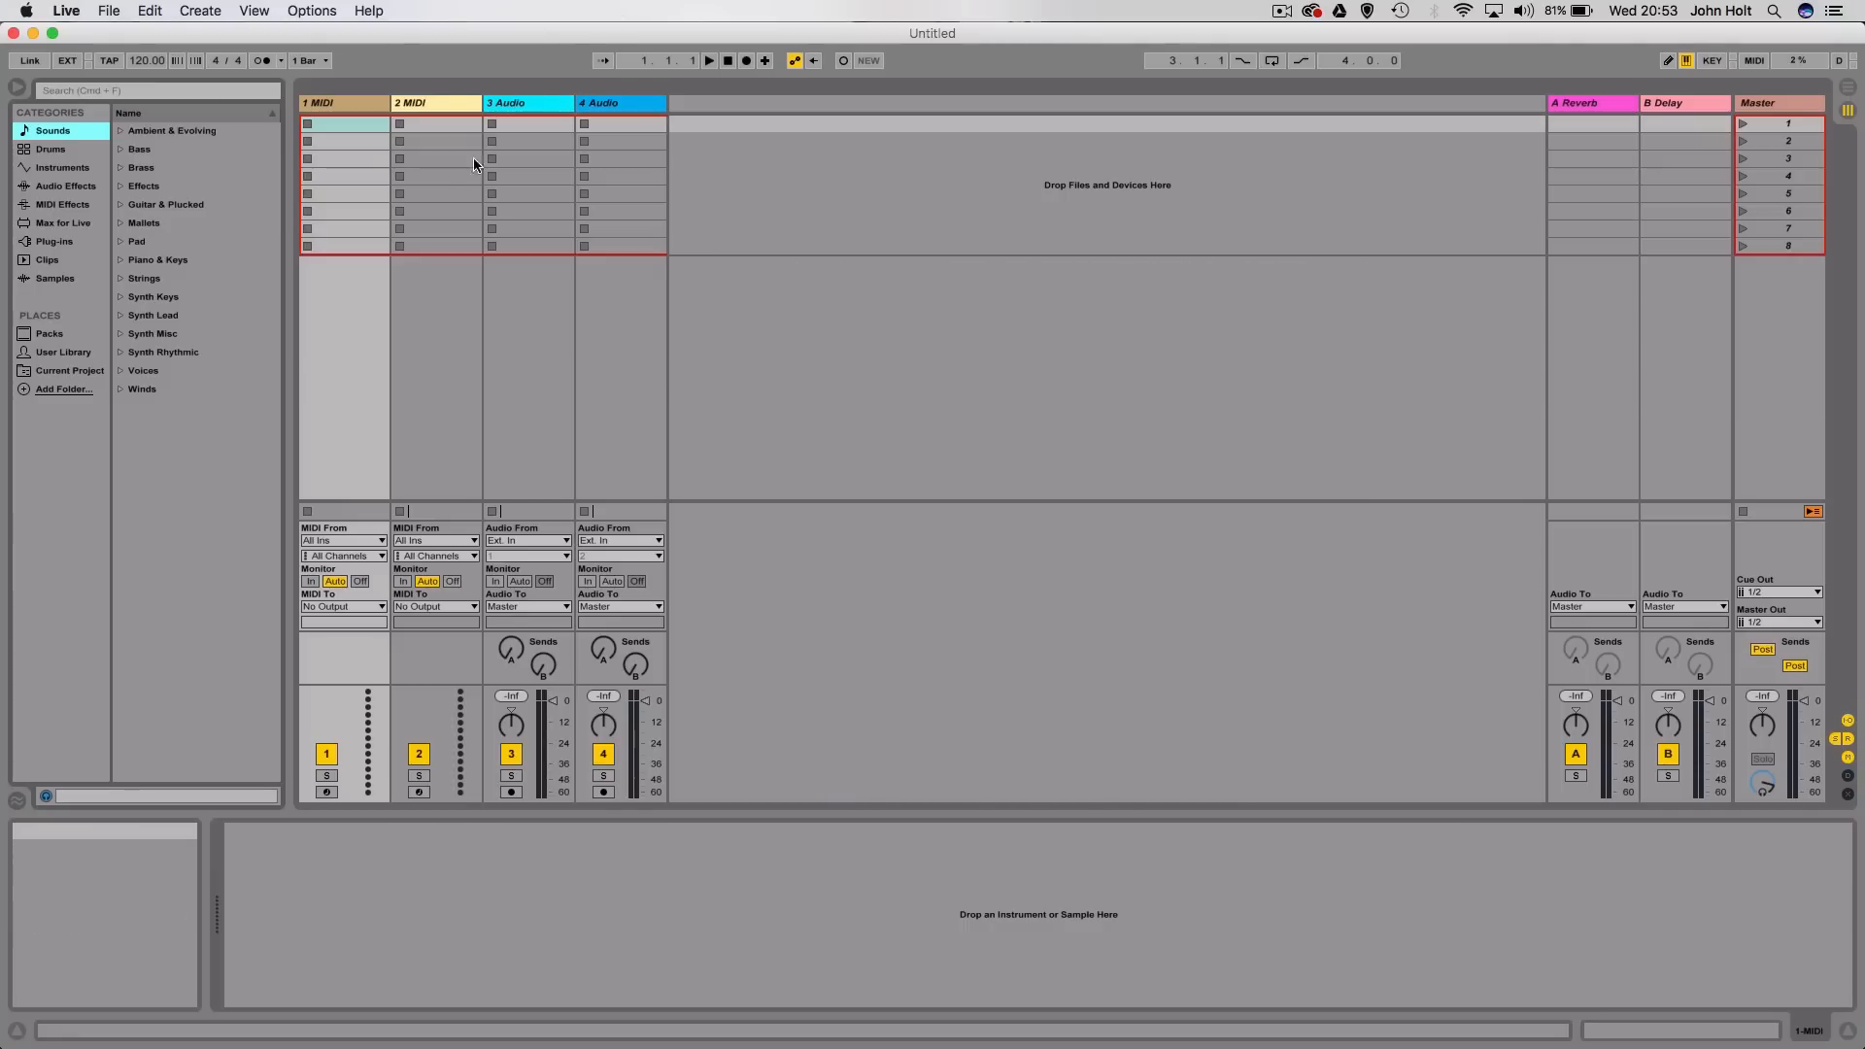
# In Link/MIDI preferences, keep Launchpad Pro as control surface with Launchpad Pro (Live Port) input and output
pyautogui.click(66, 12)
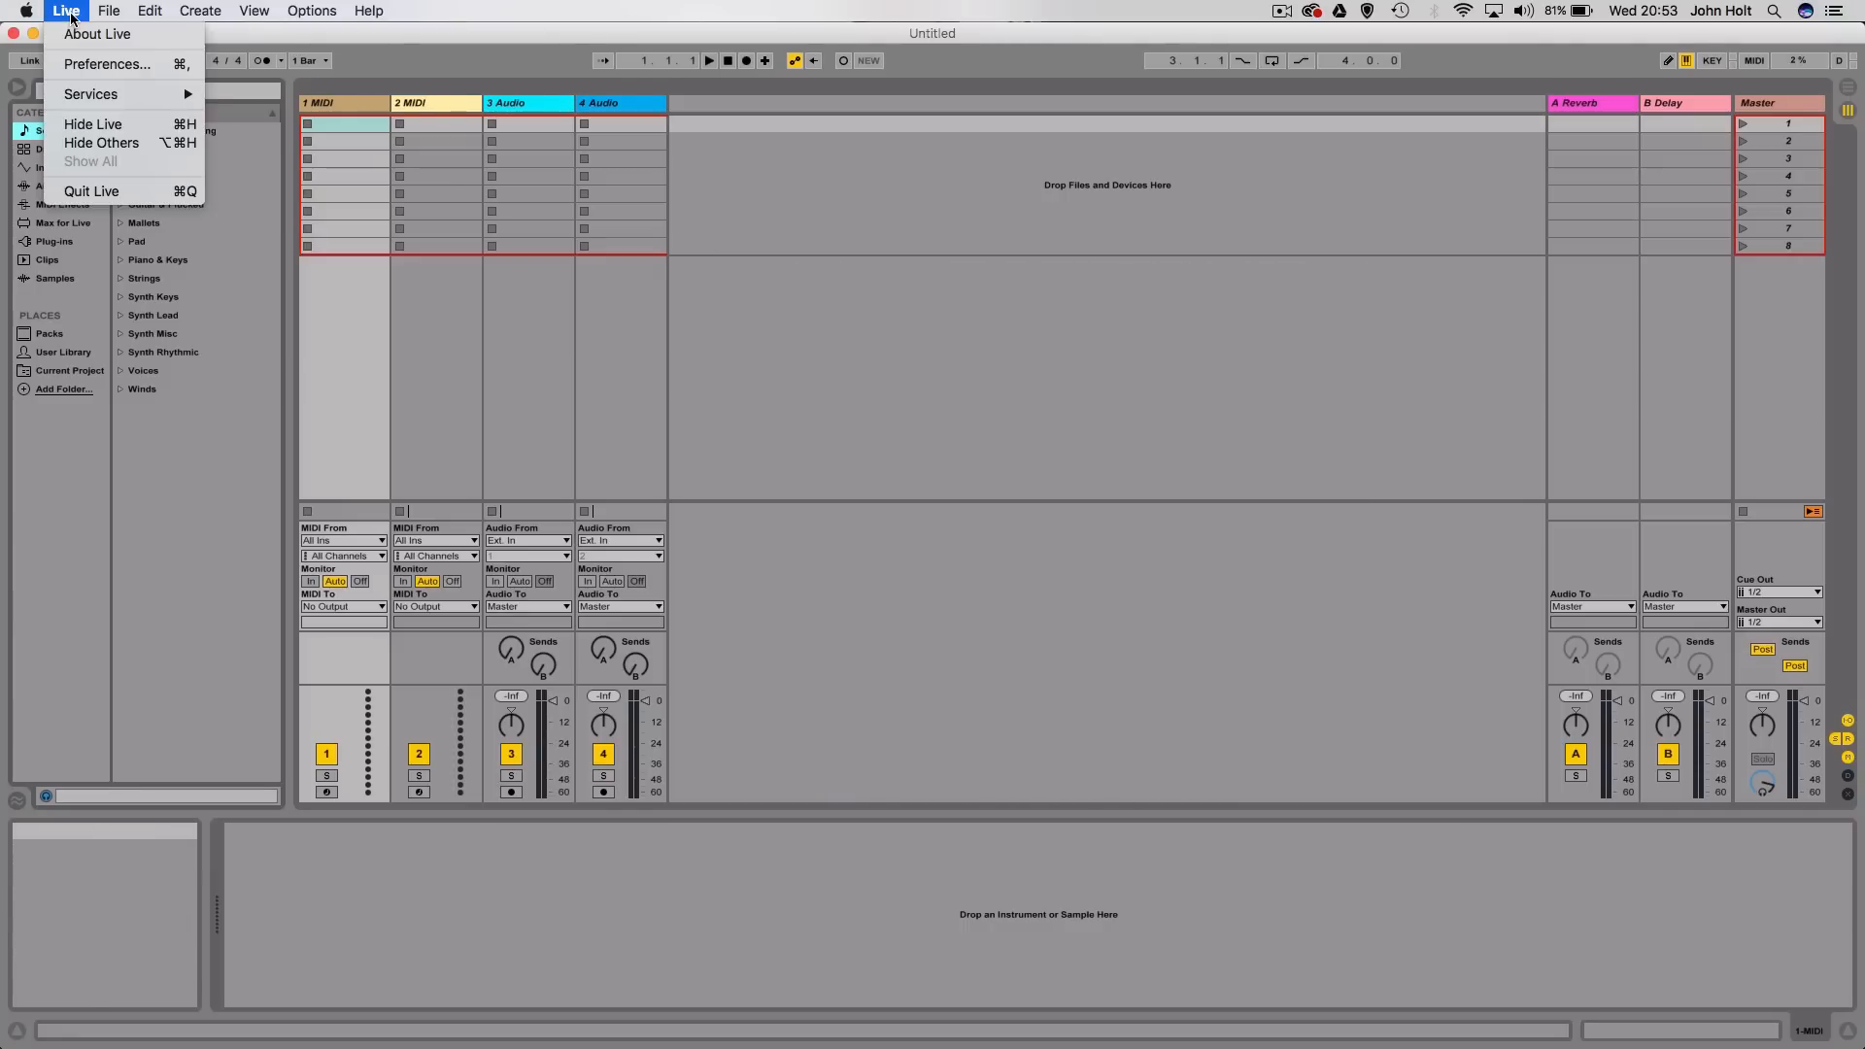
pyautogui.click(105, 64)
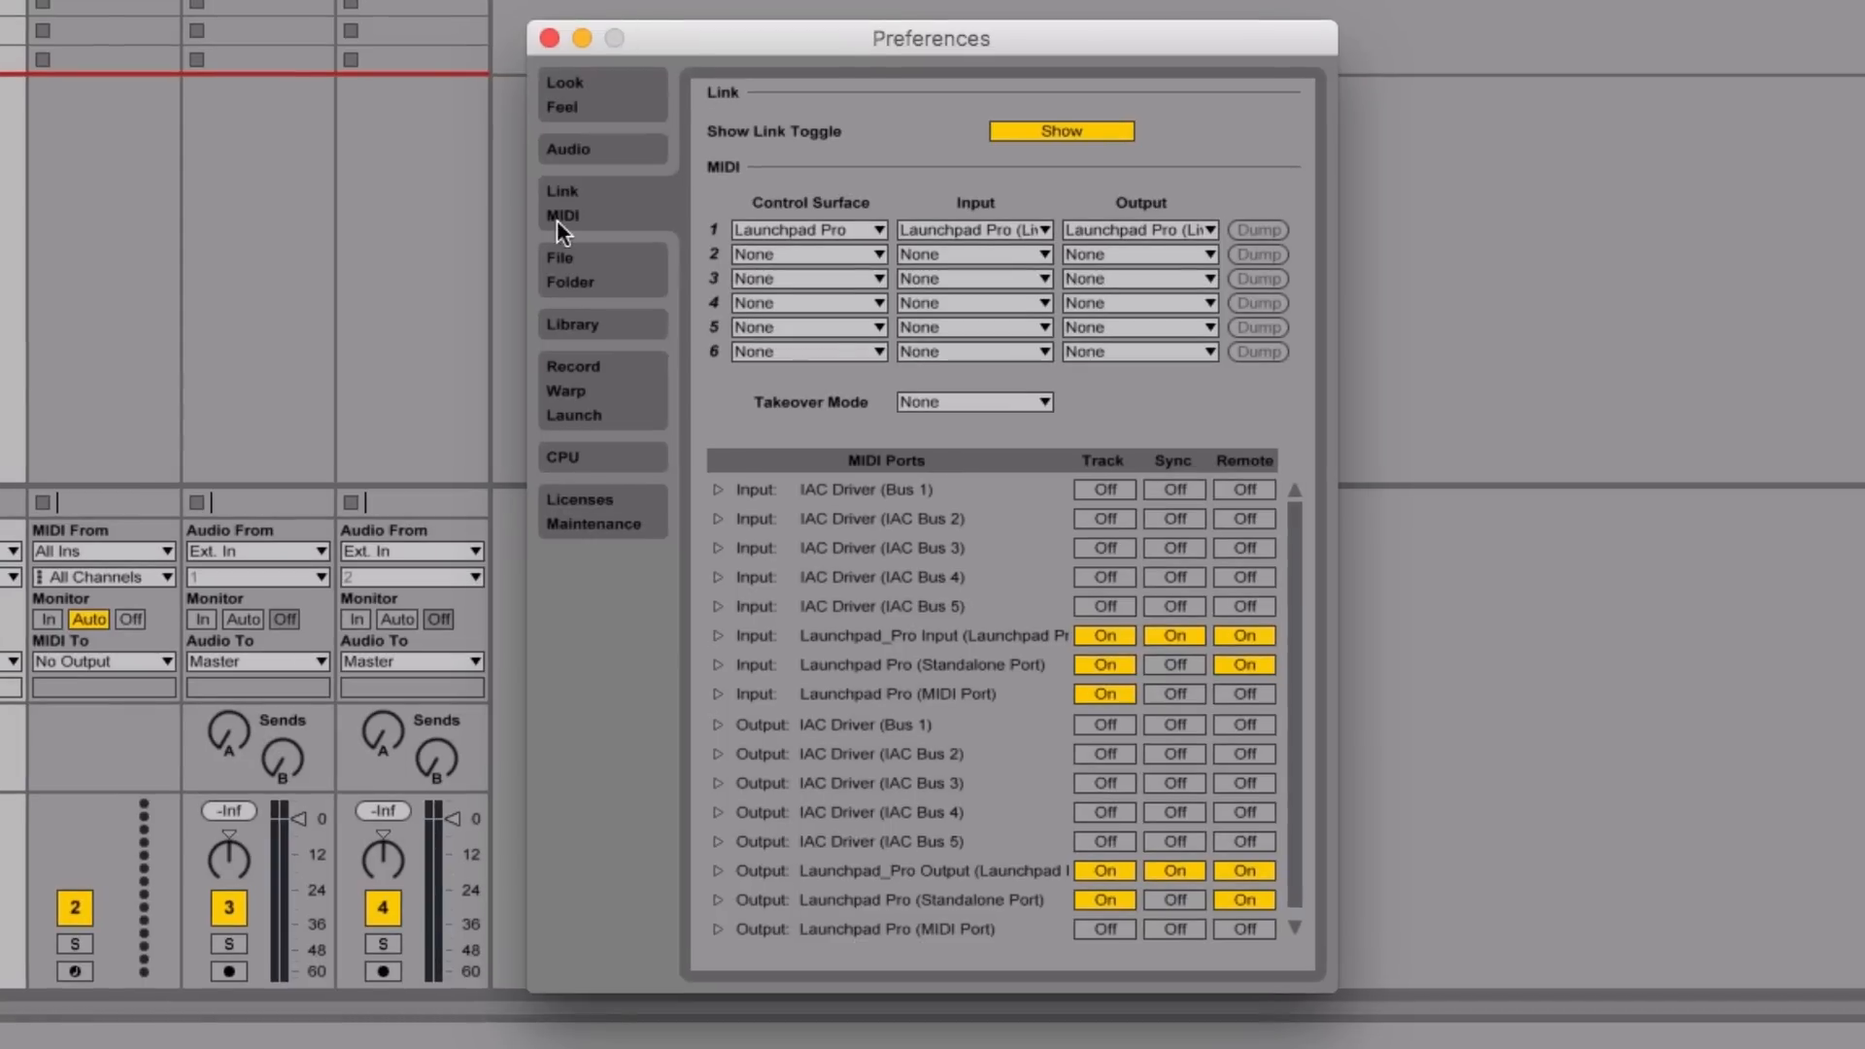
pyautogui.moveTo(1124, 233)
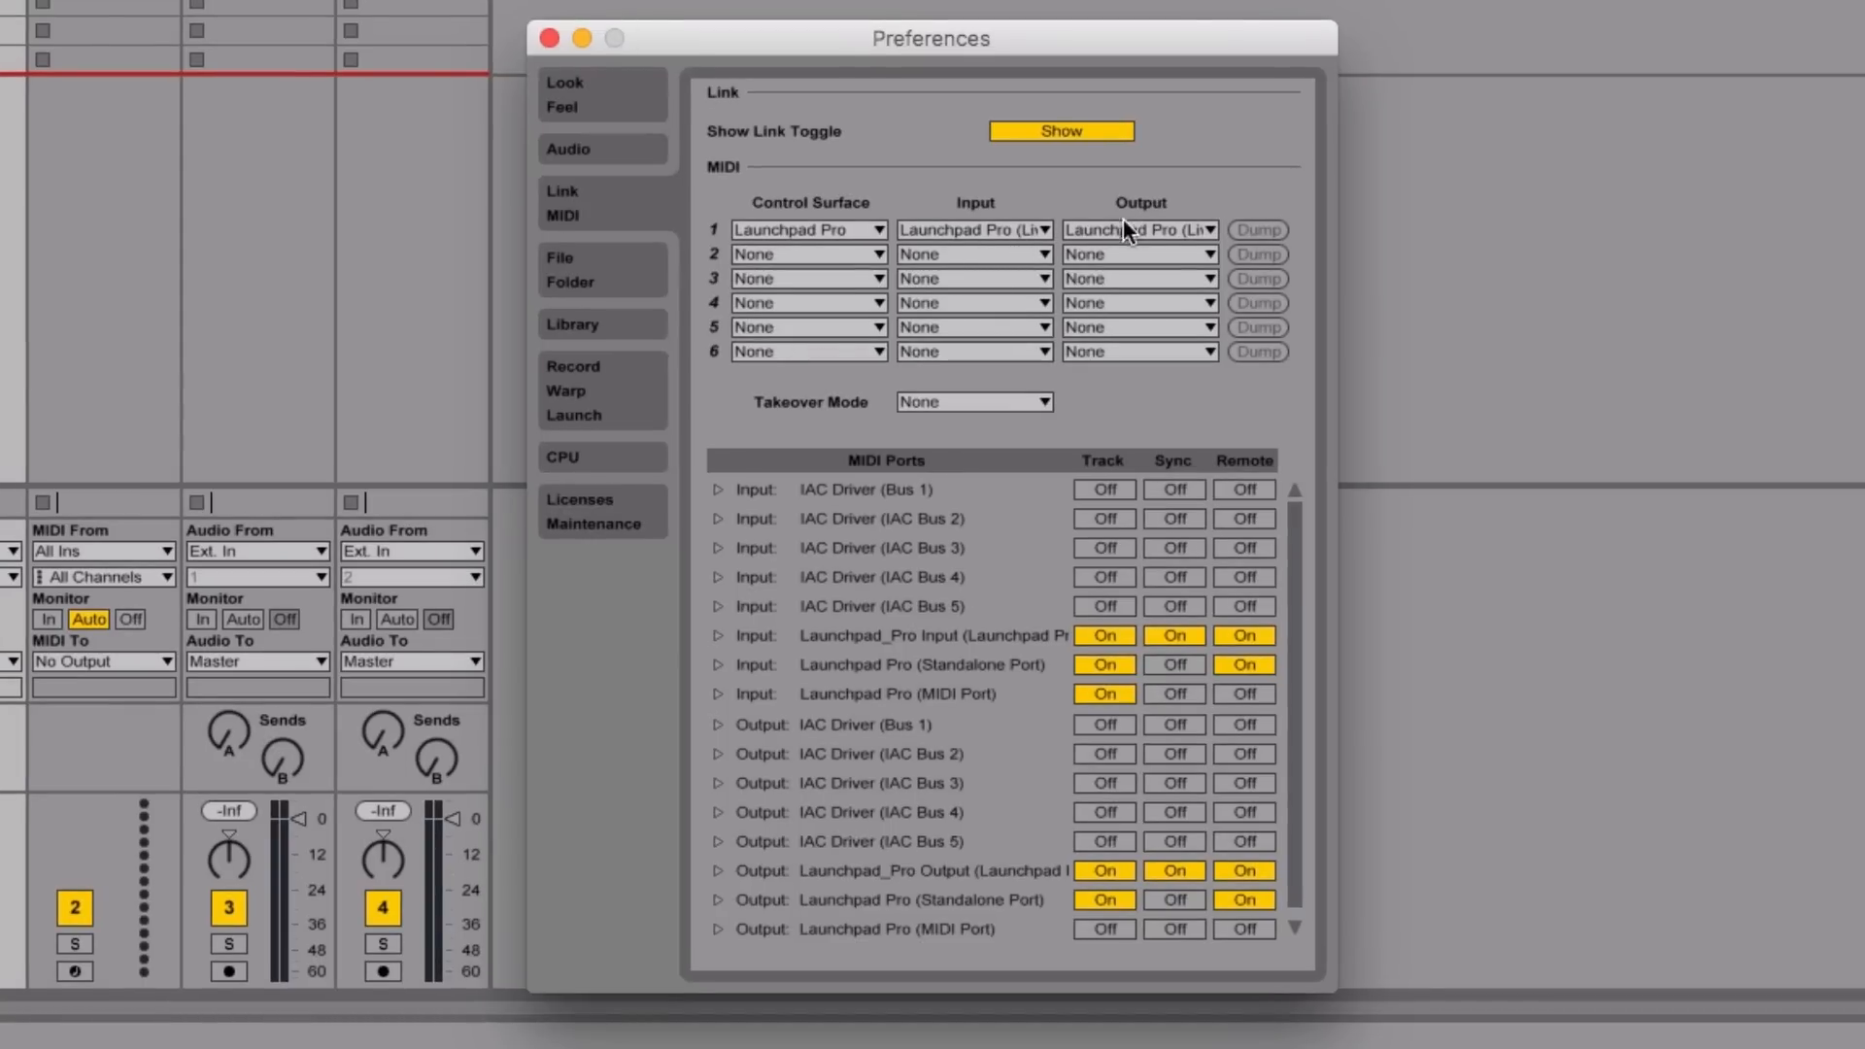
pyautogui.moveTo(828, 229)
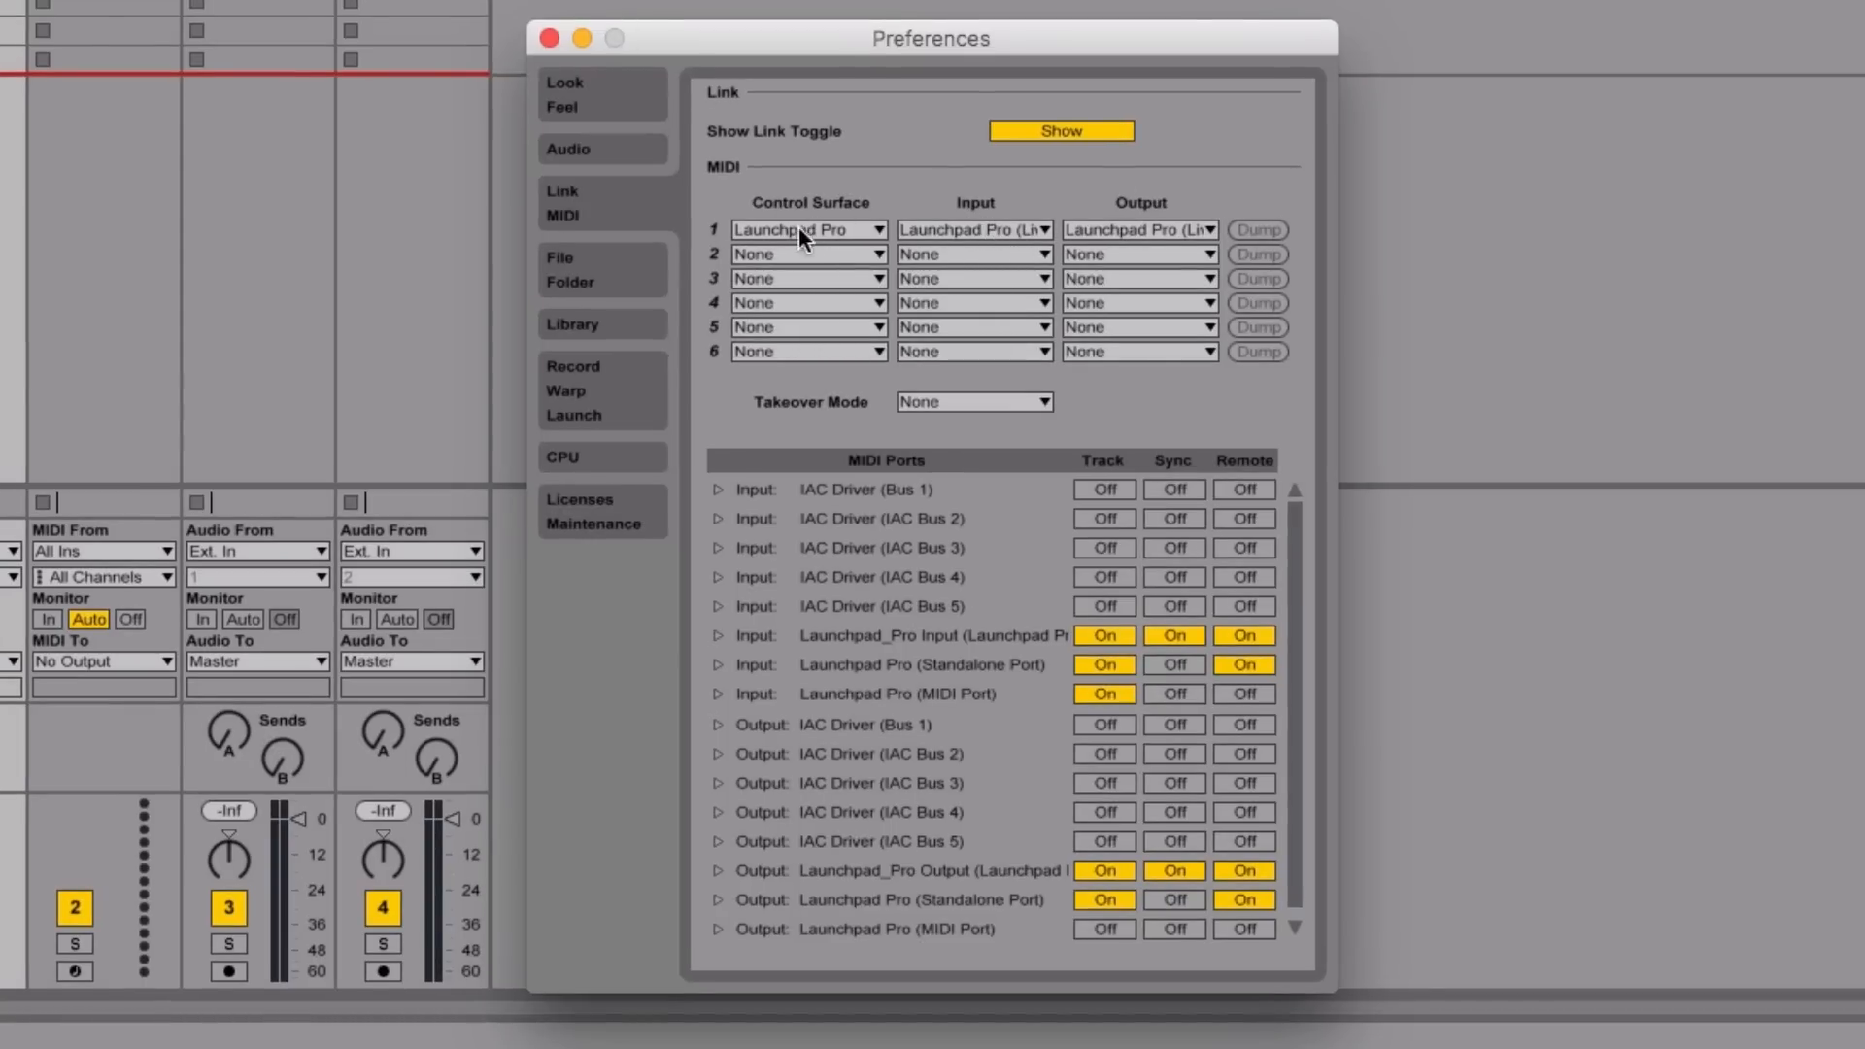
pyautogui.click(973, 229)
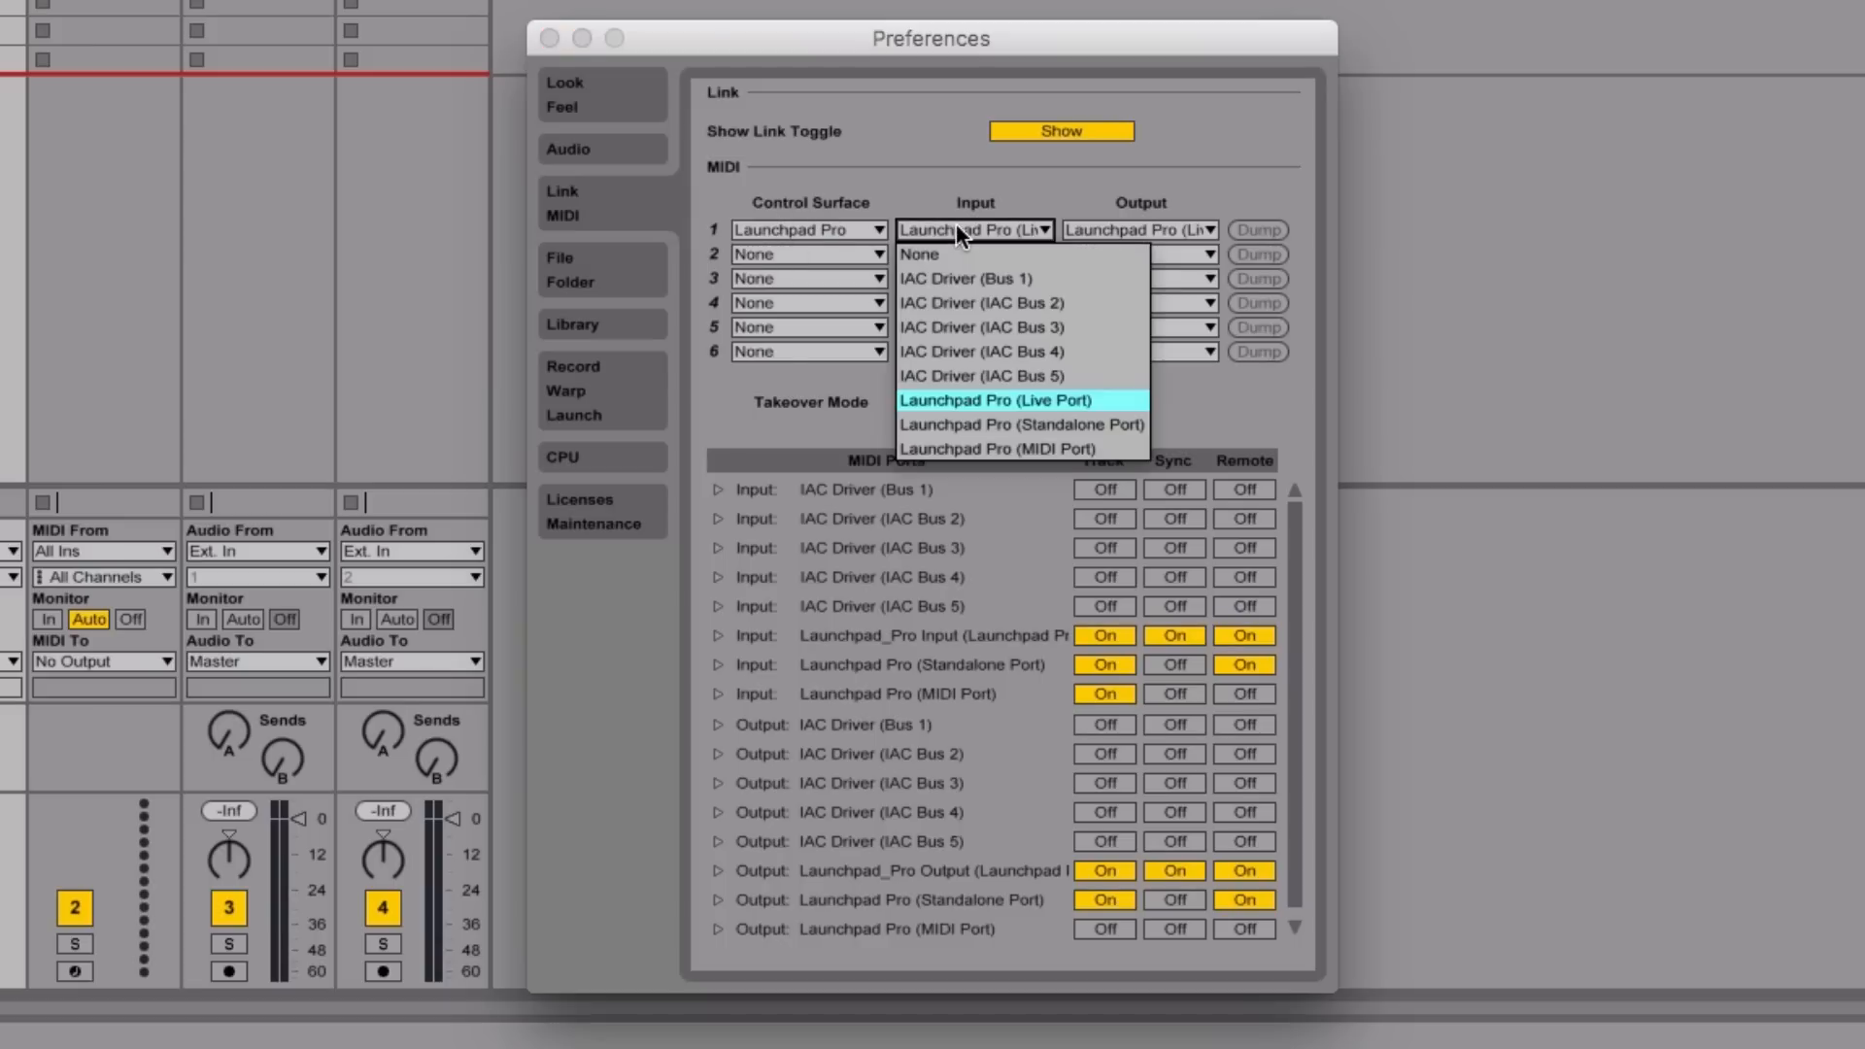
pyautogui.click(996, 400)
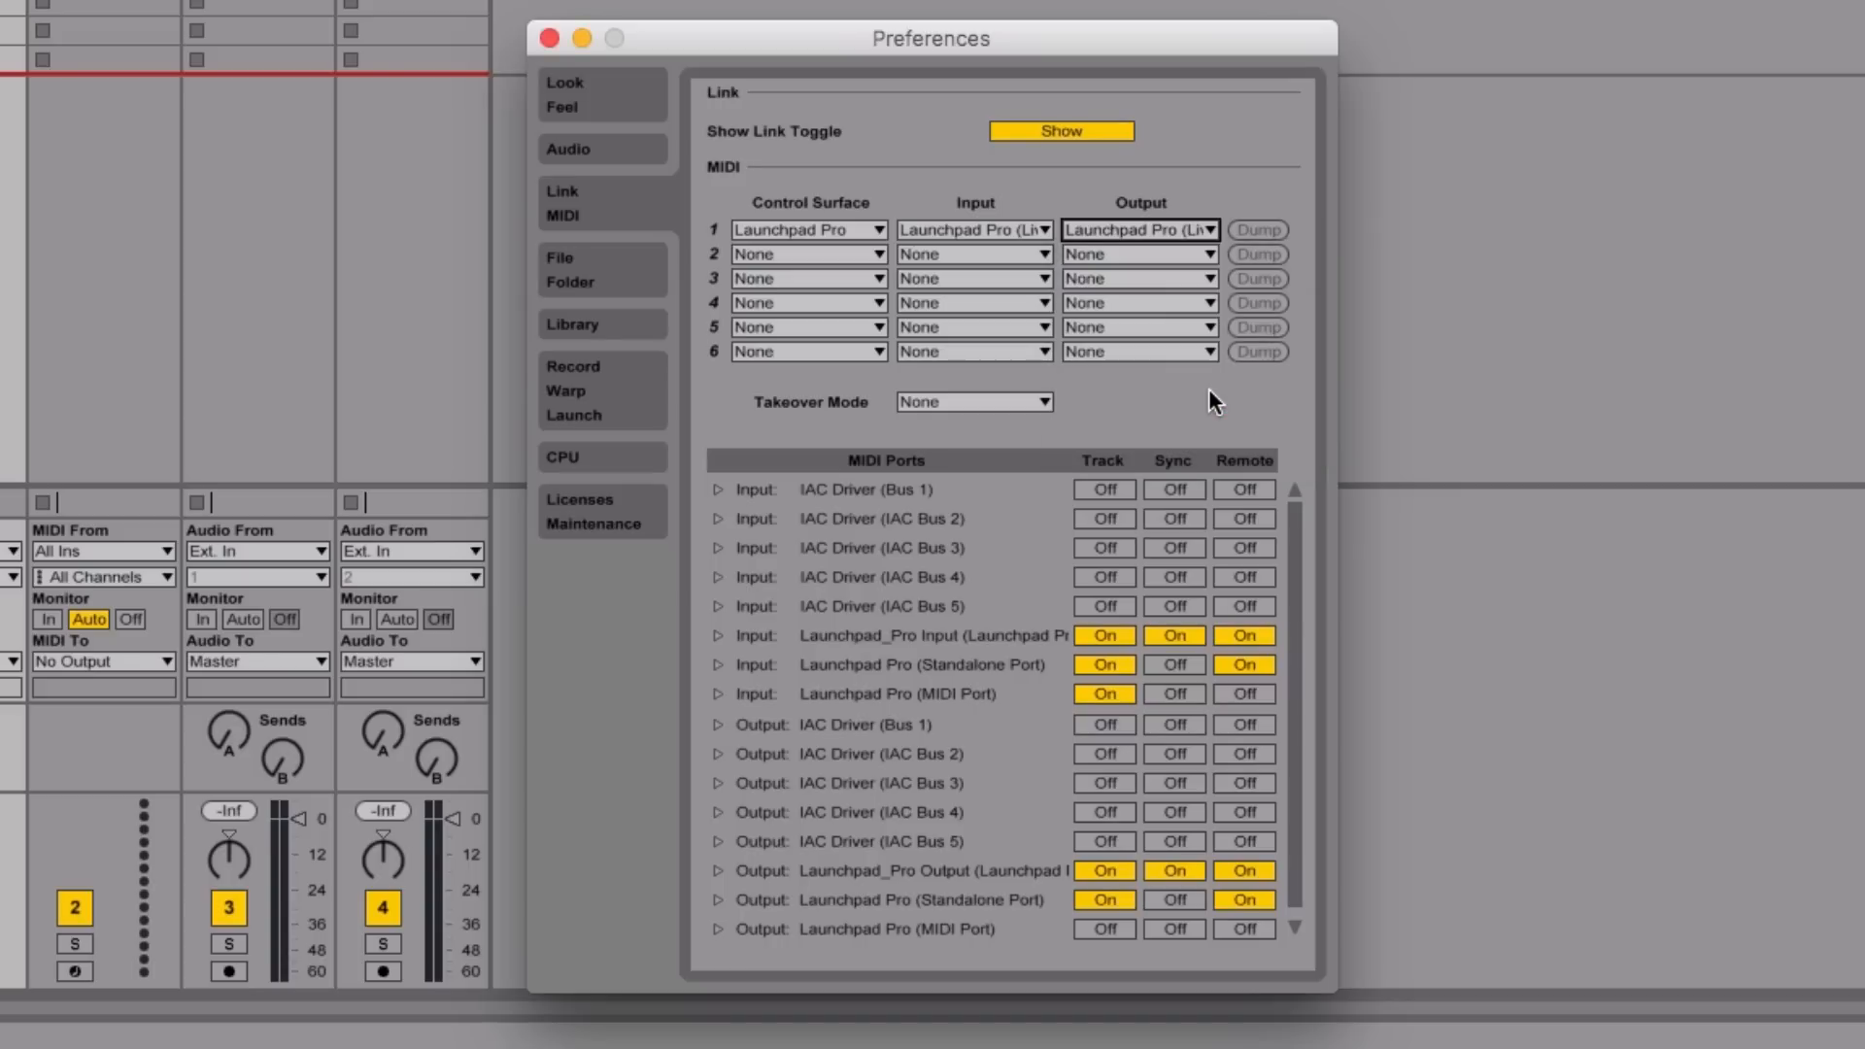
pyautogui.moveTo(981, 658)
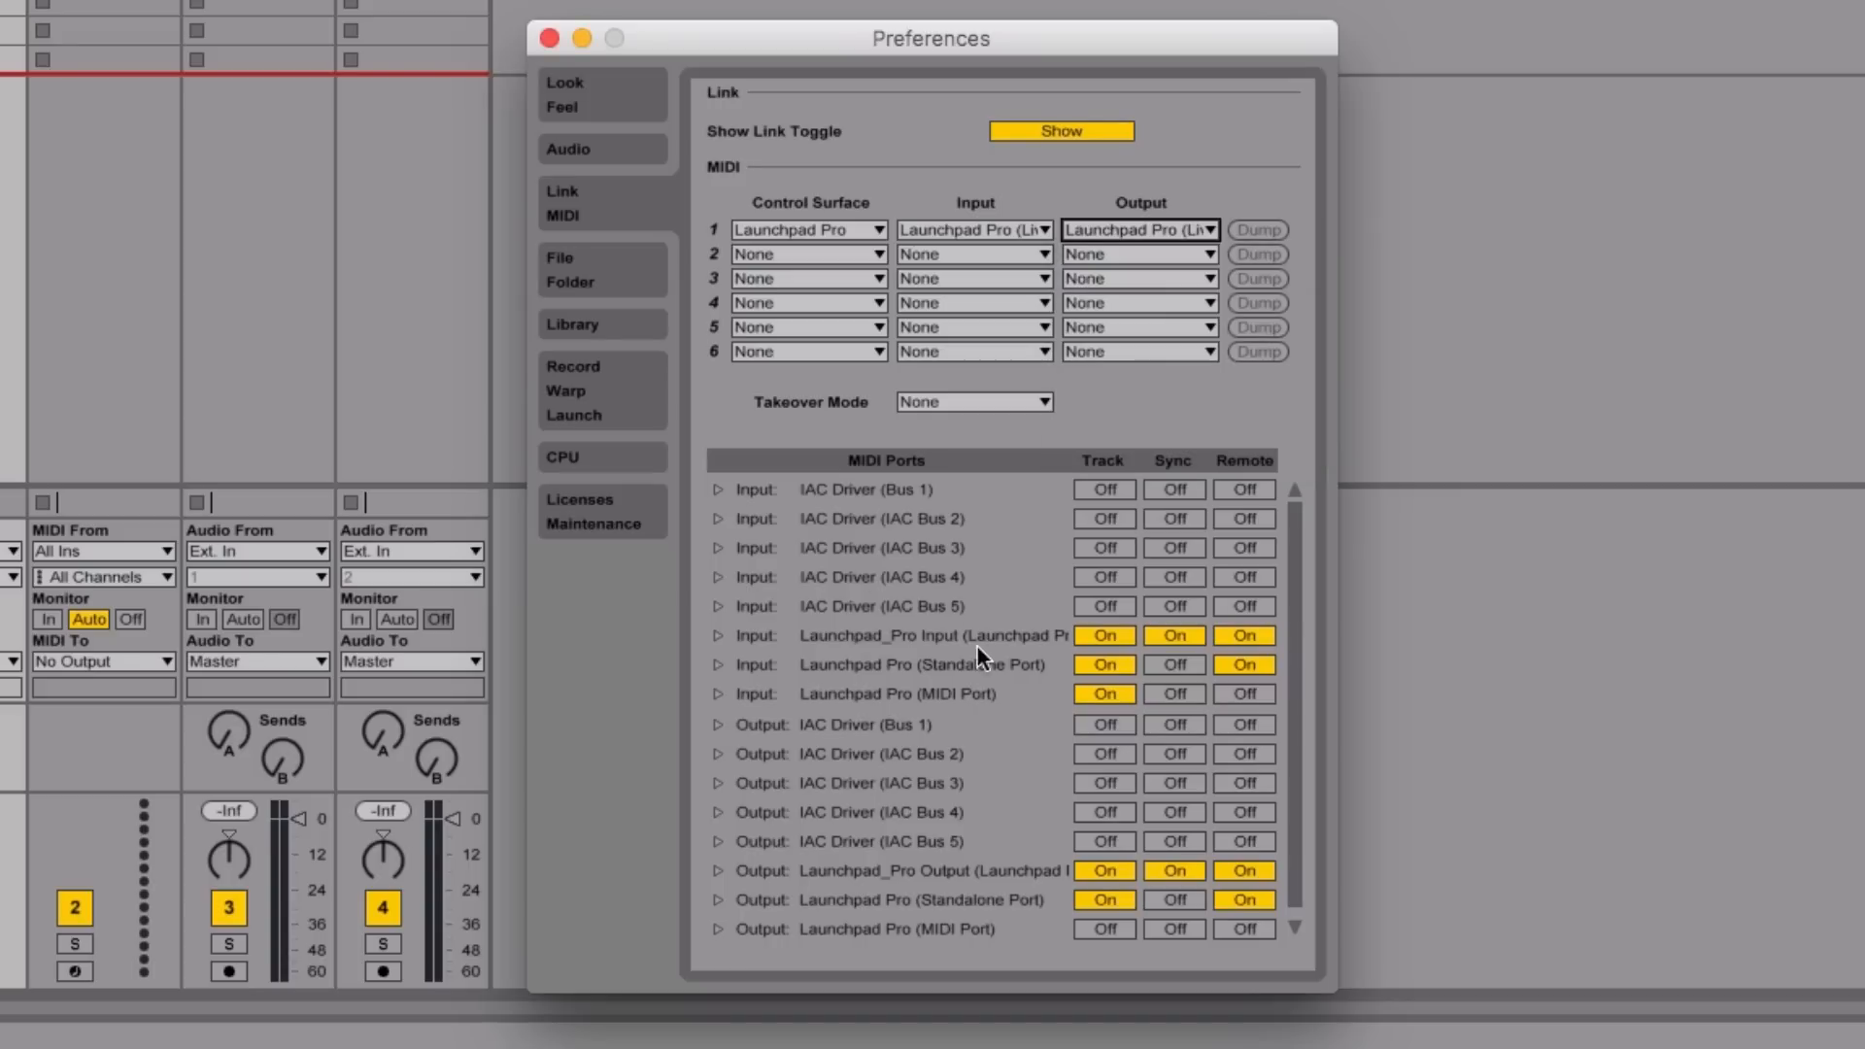
pyautogui.moveTo(1189, 660)
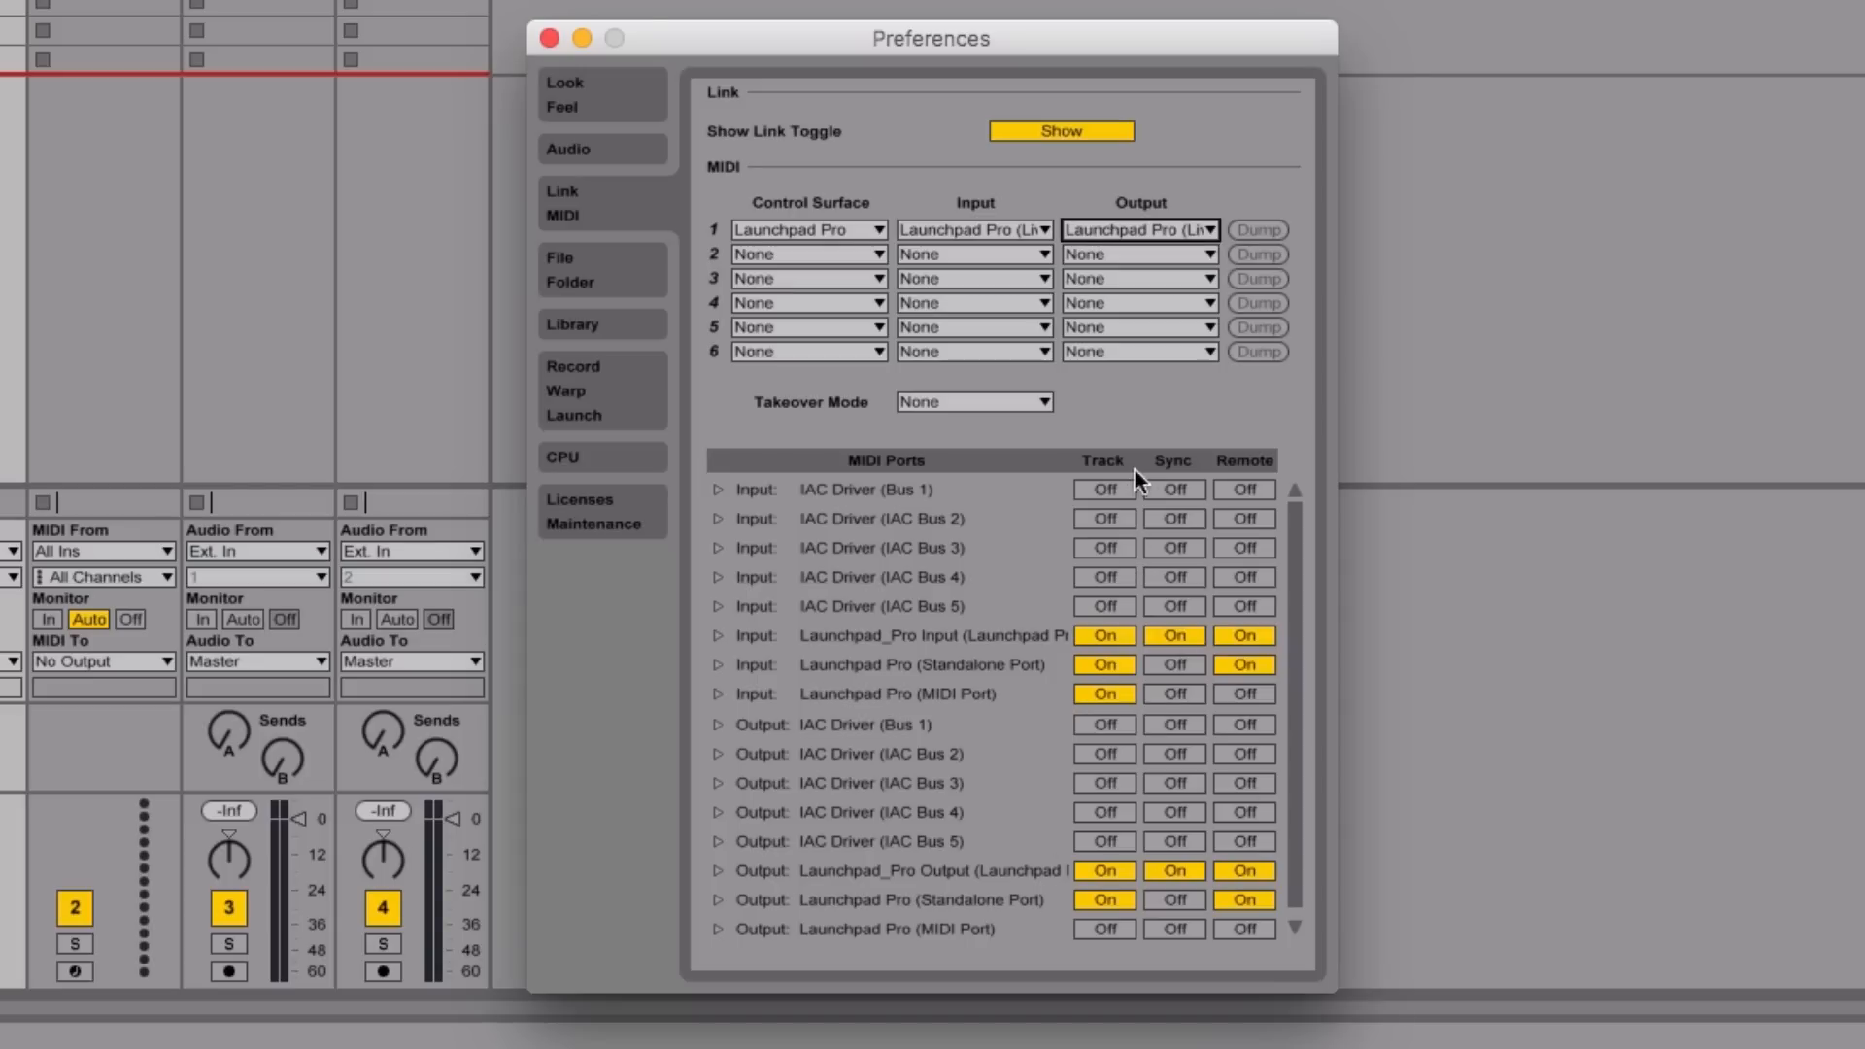
pyautogui.moveTo(1204, 769)
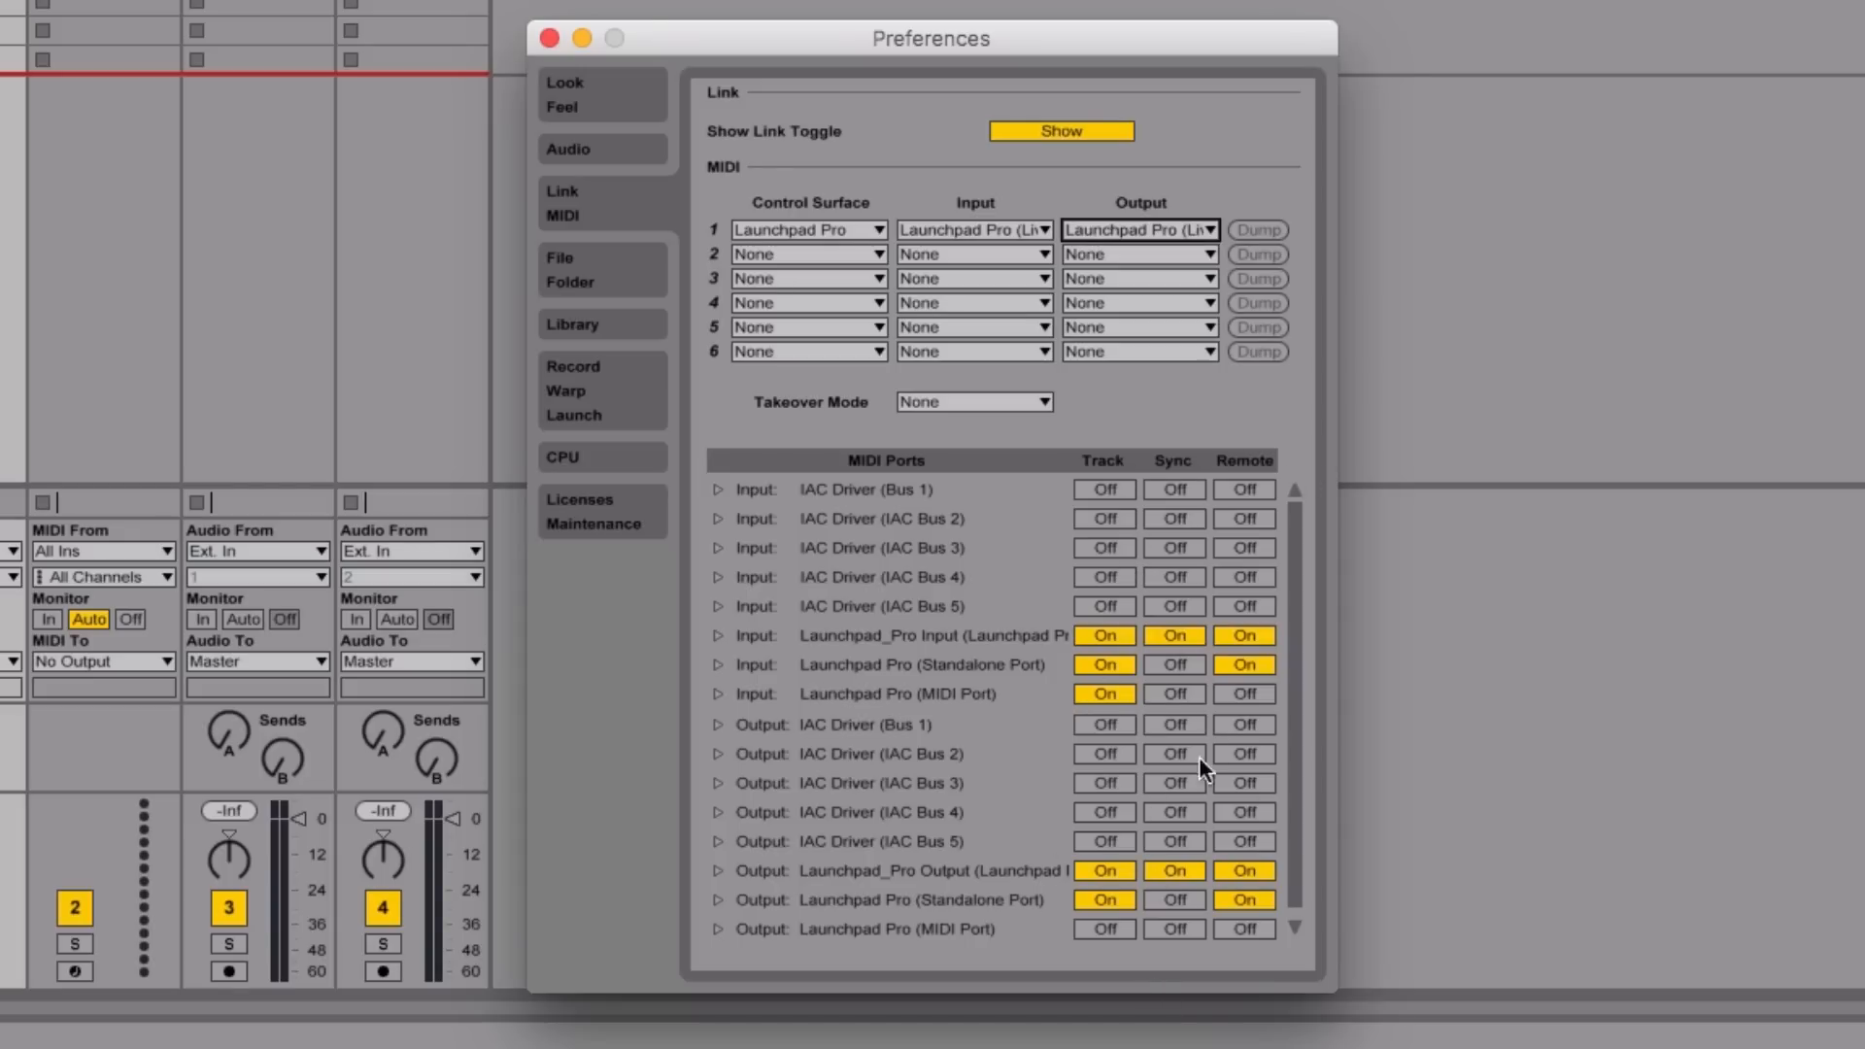
pyautogui.moveTo(915, 516)
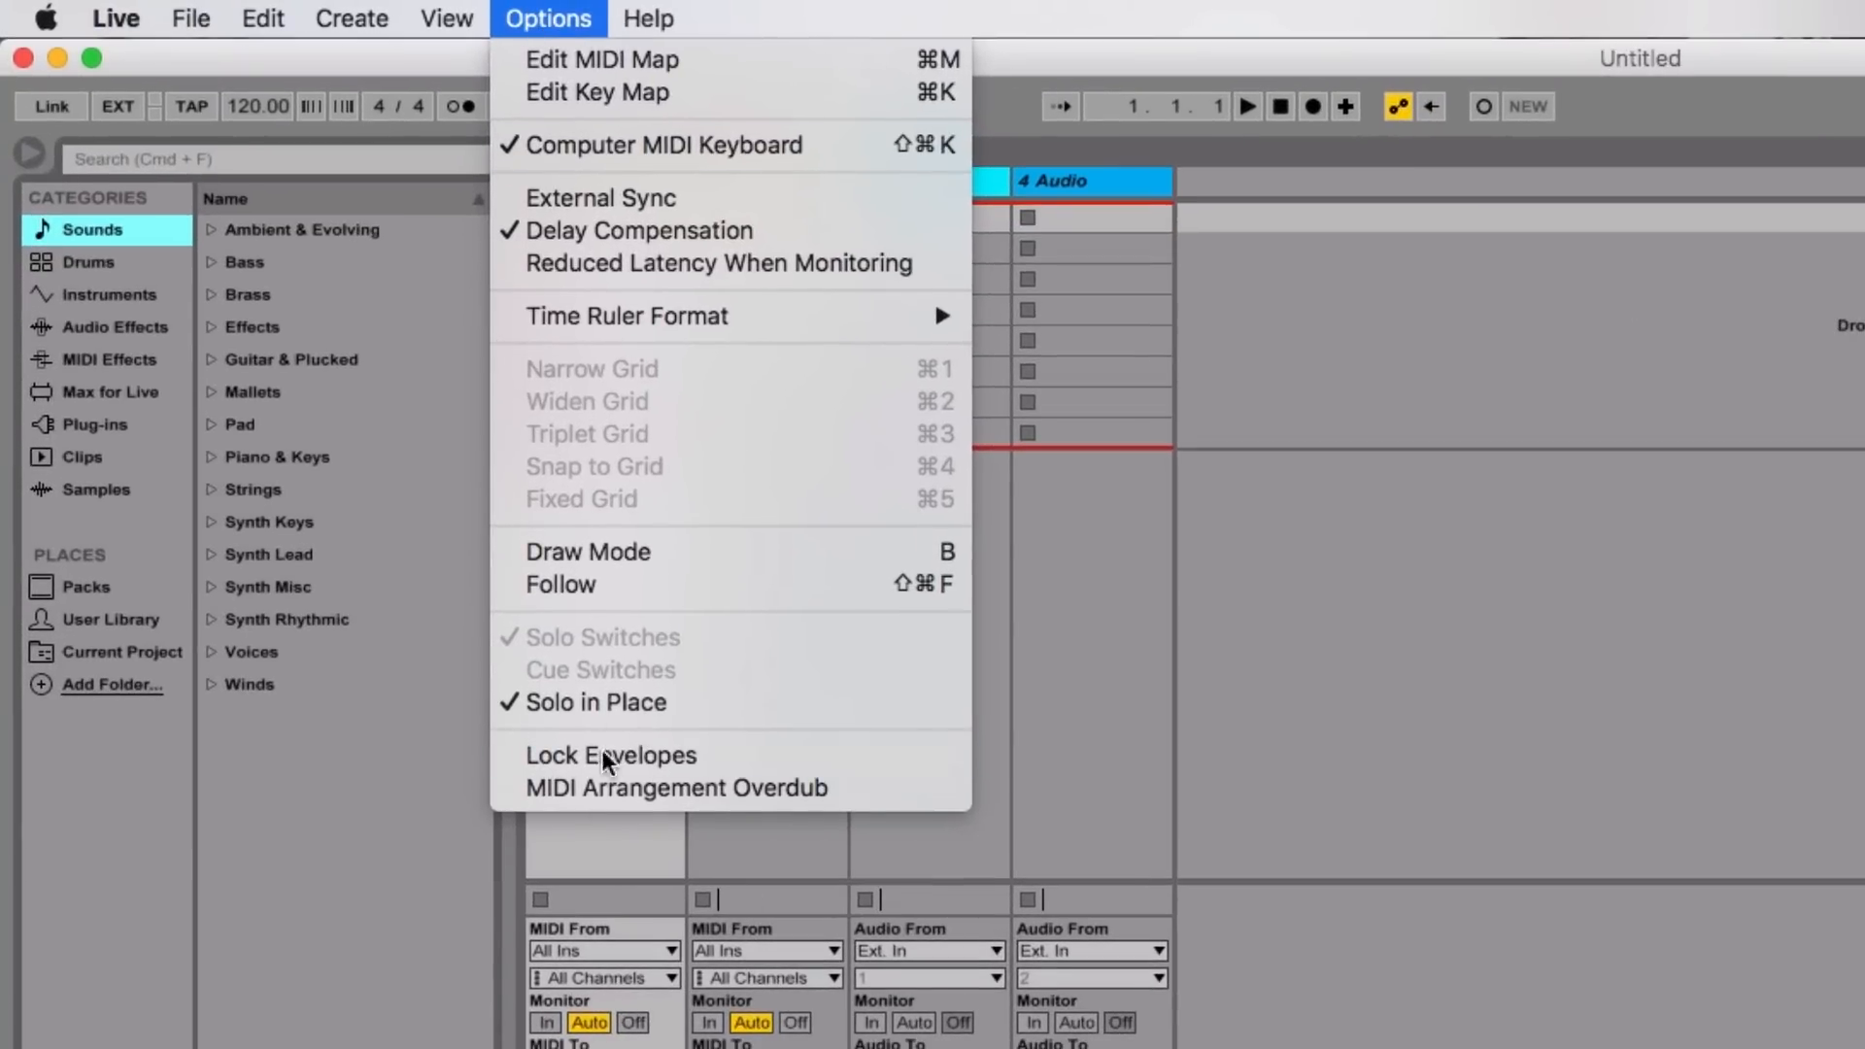
pyautogui.moveTo(608, 787)
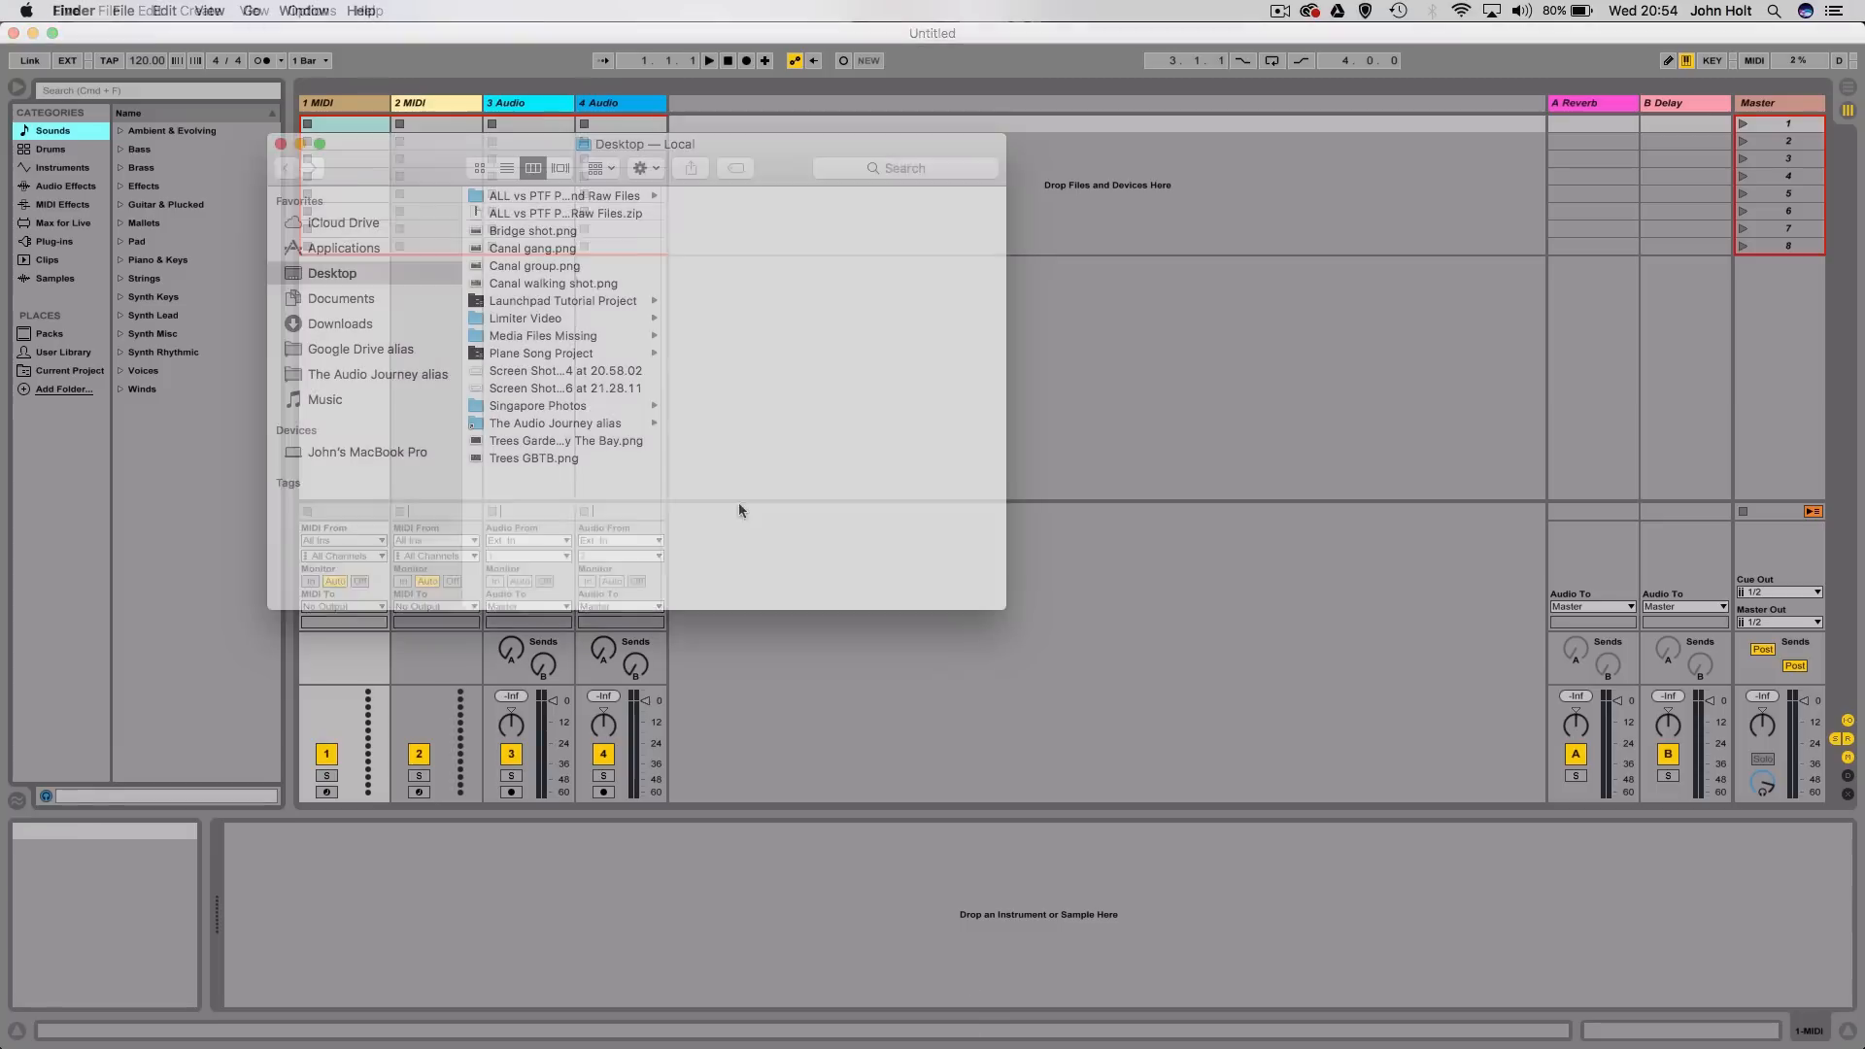
# Navigate Finder to Music › Ableton › Launchpad Projects, listing Ed Sheeran, Hello Project-2 and ShapeOfYou
pyautogui.click(325, 398)
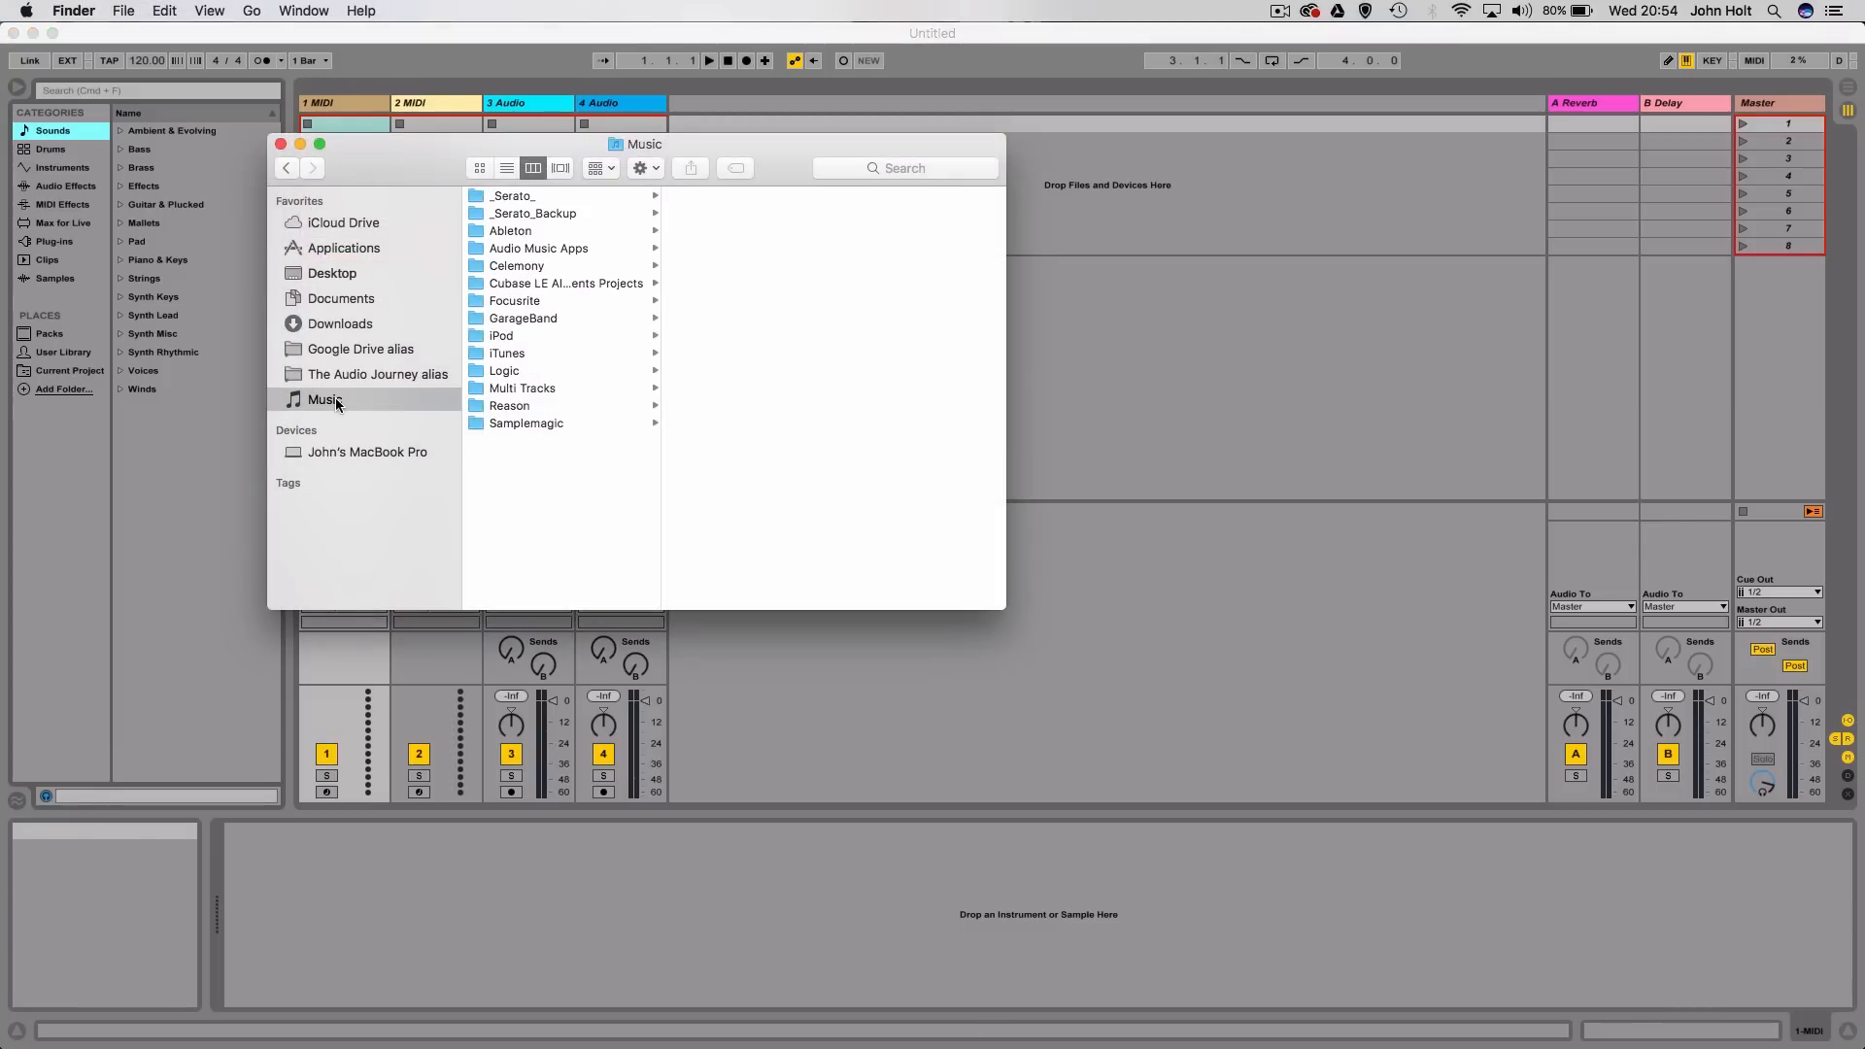
pyautogui.moveTo(527, 235)
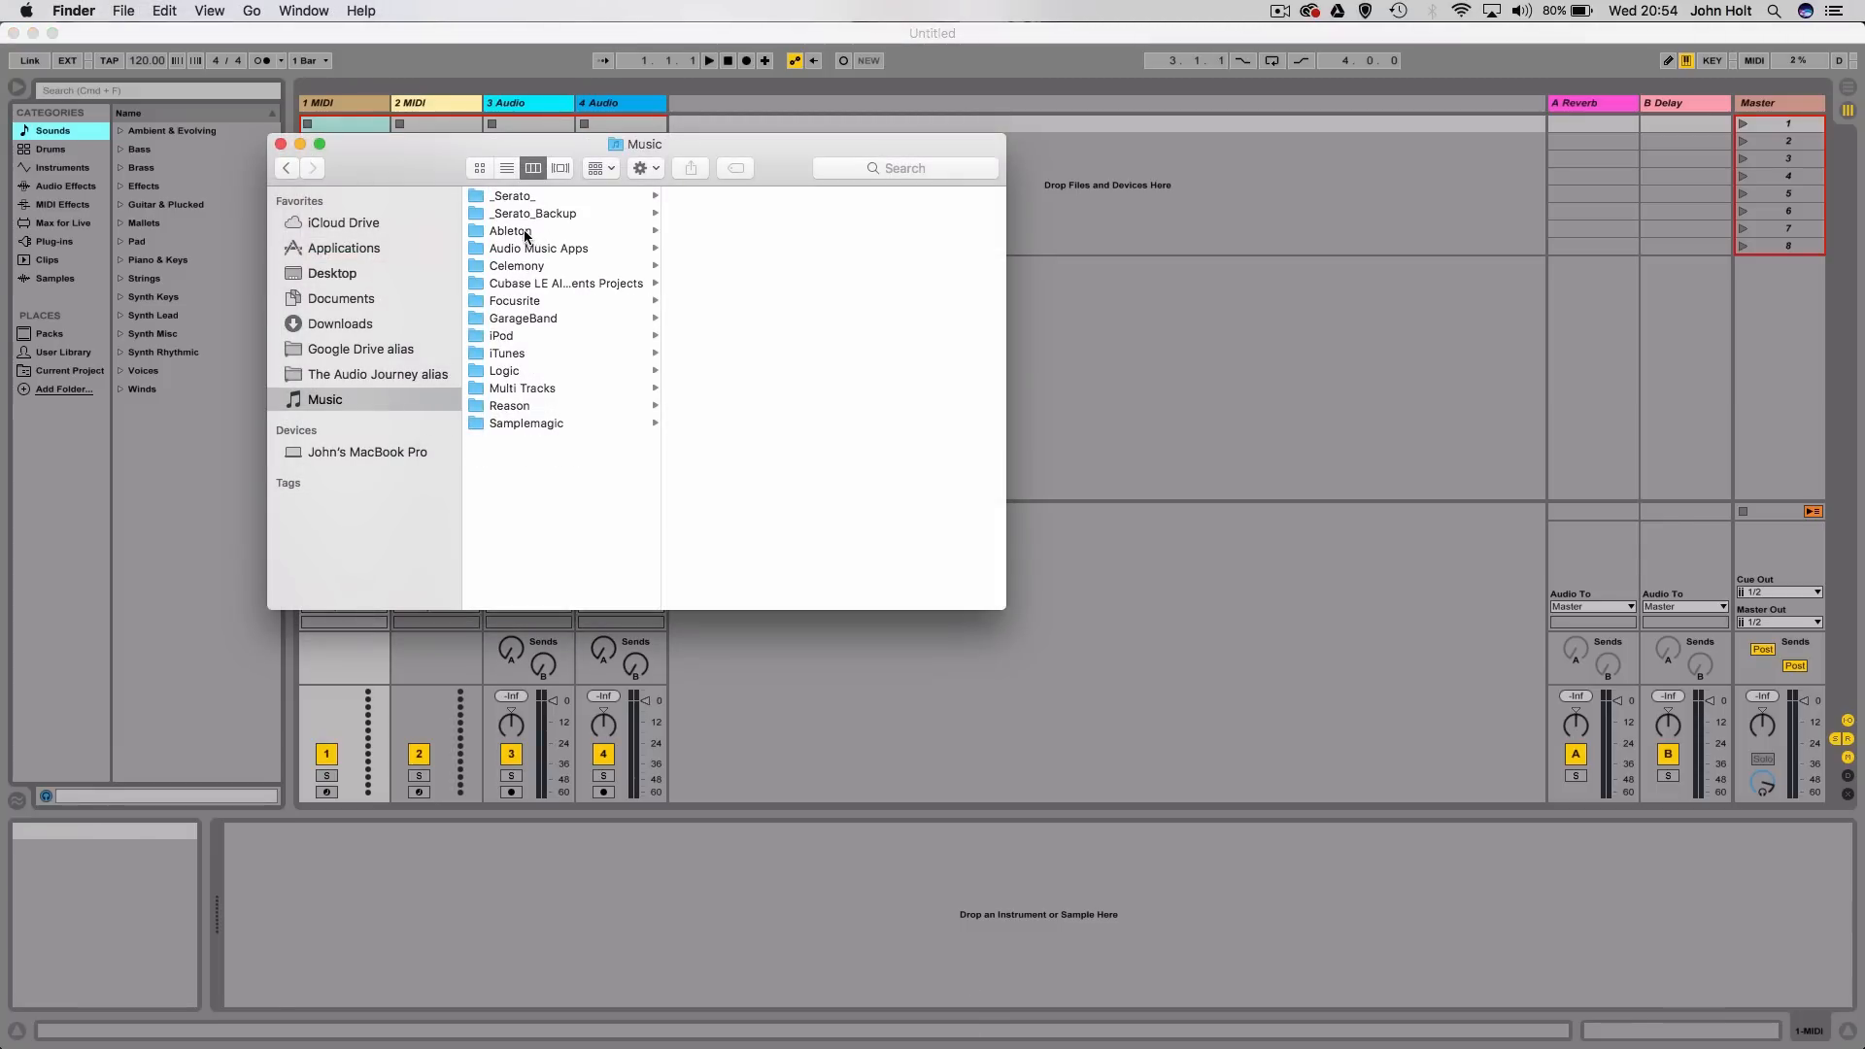
pyautogui.click(510, 231)
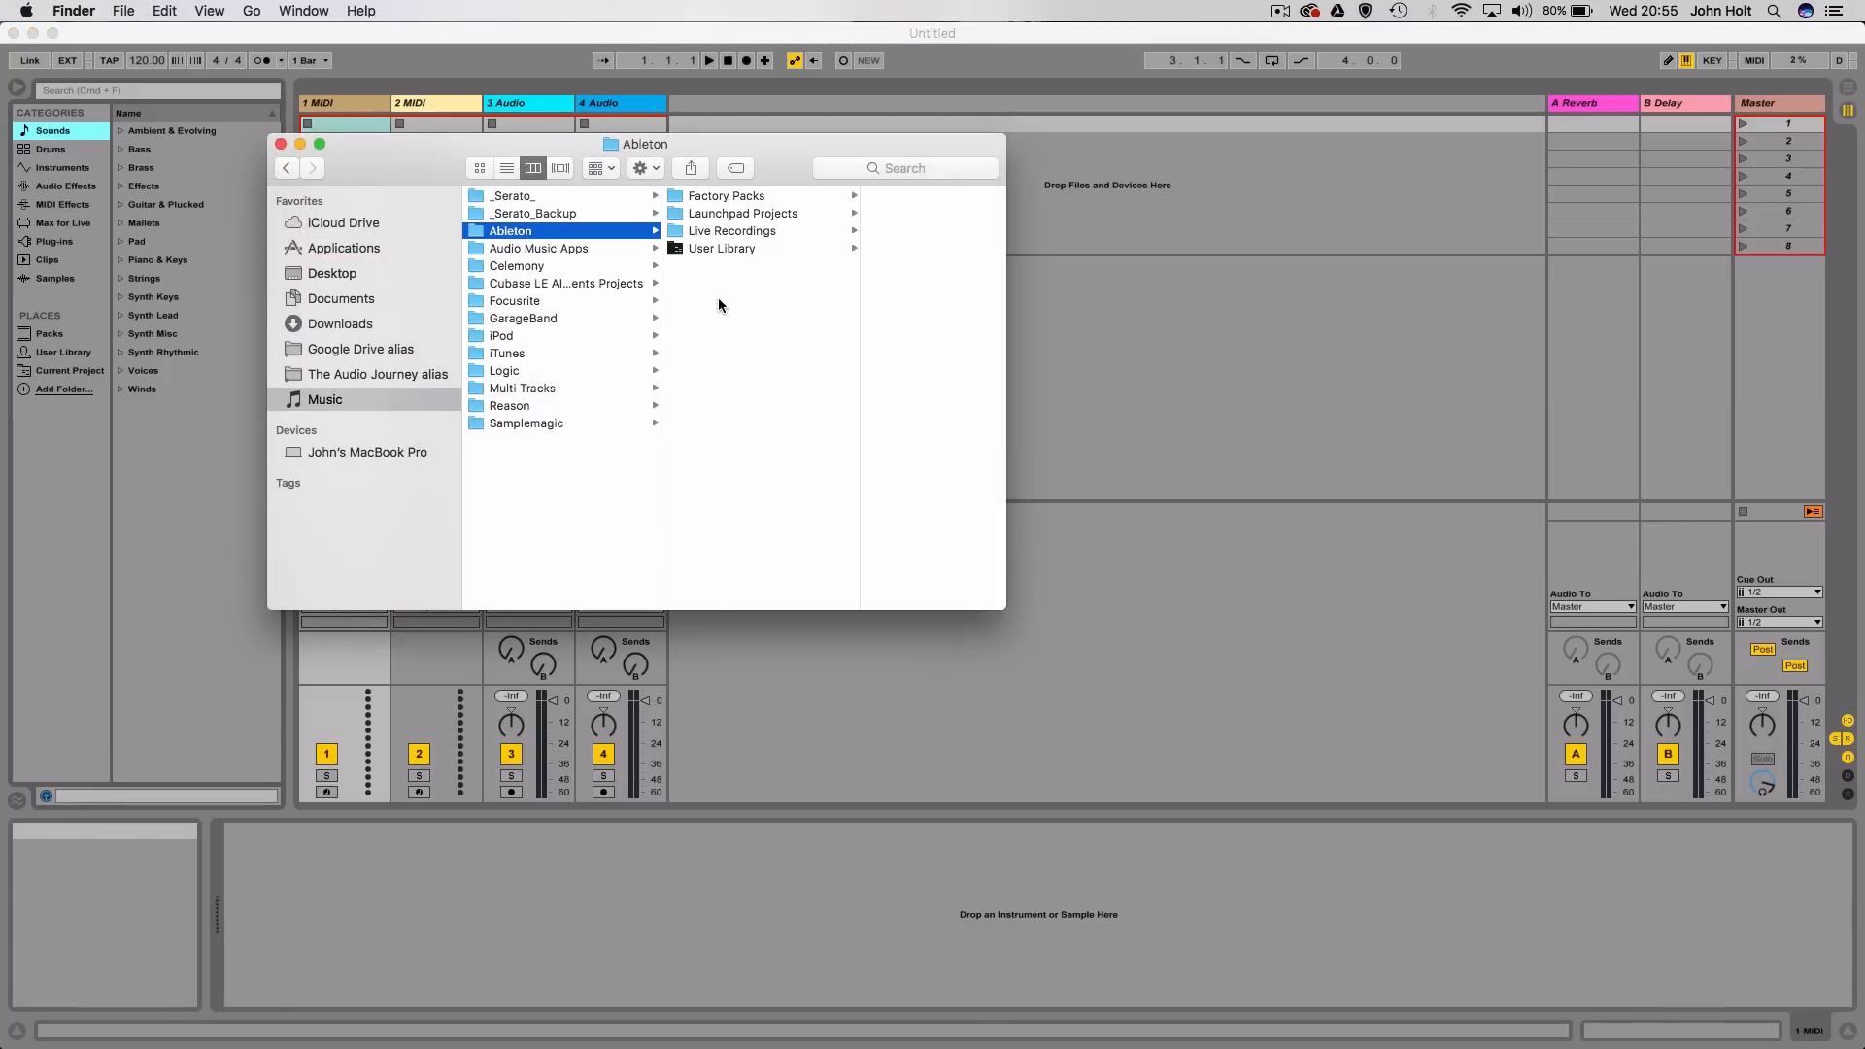
pyautogui.rightClick(718, 294)
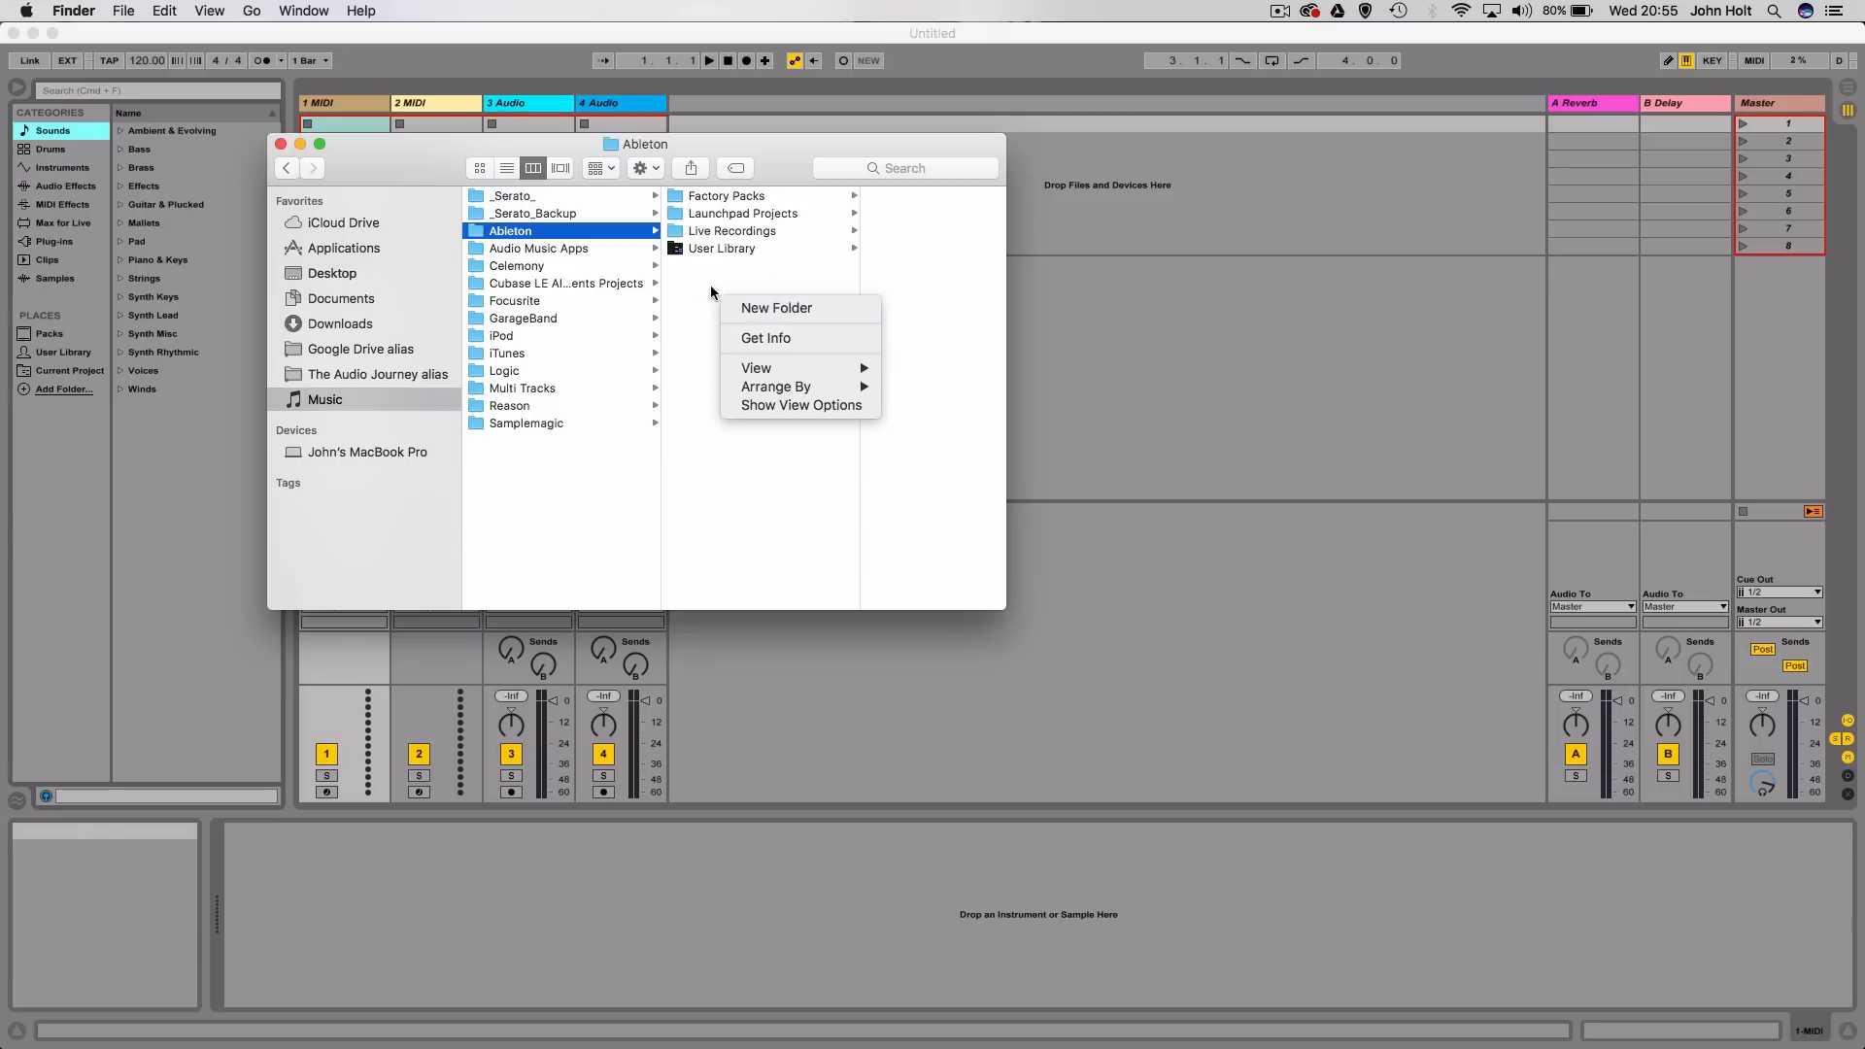
pyautogui.click(740, 214)
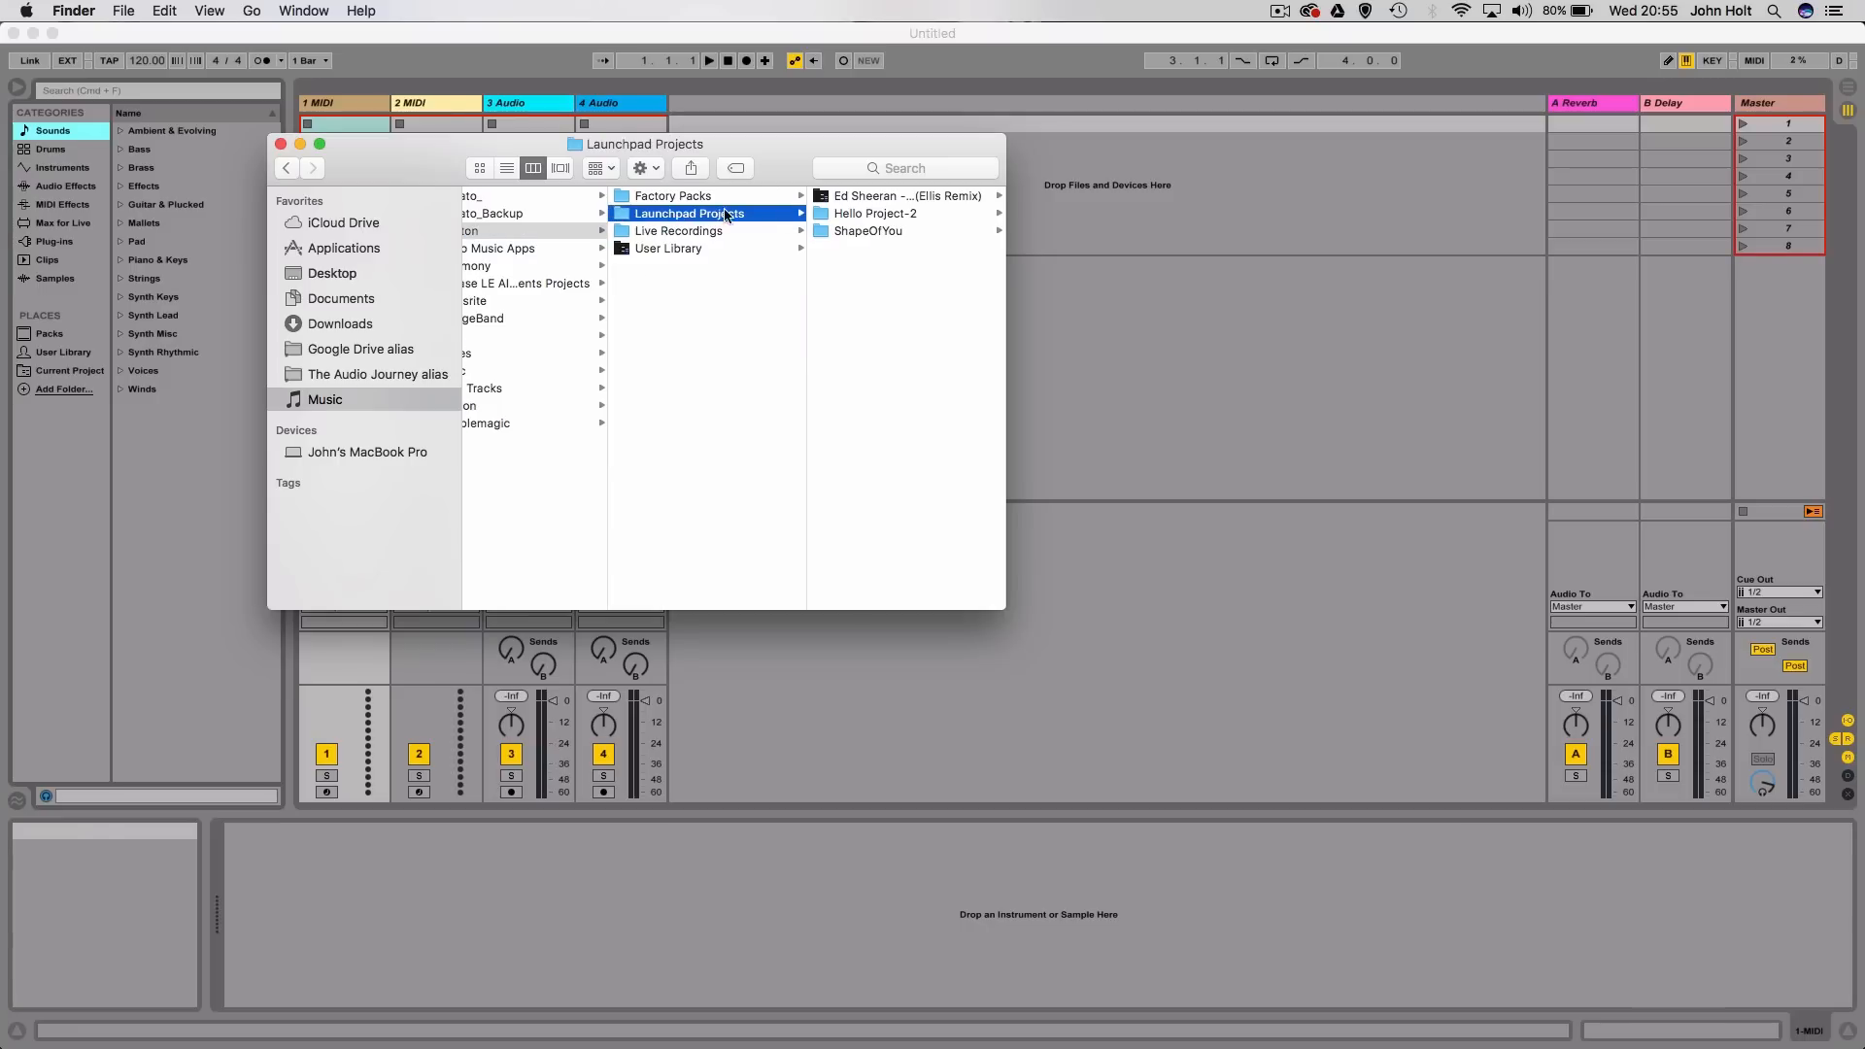
pyautogui.moveTo(867, 184)
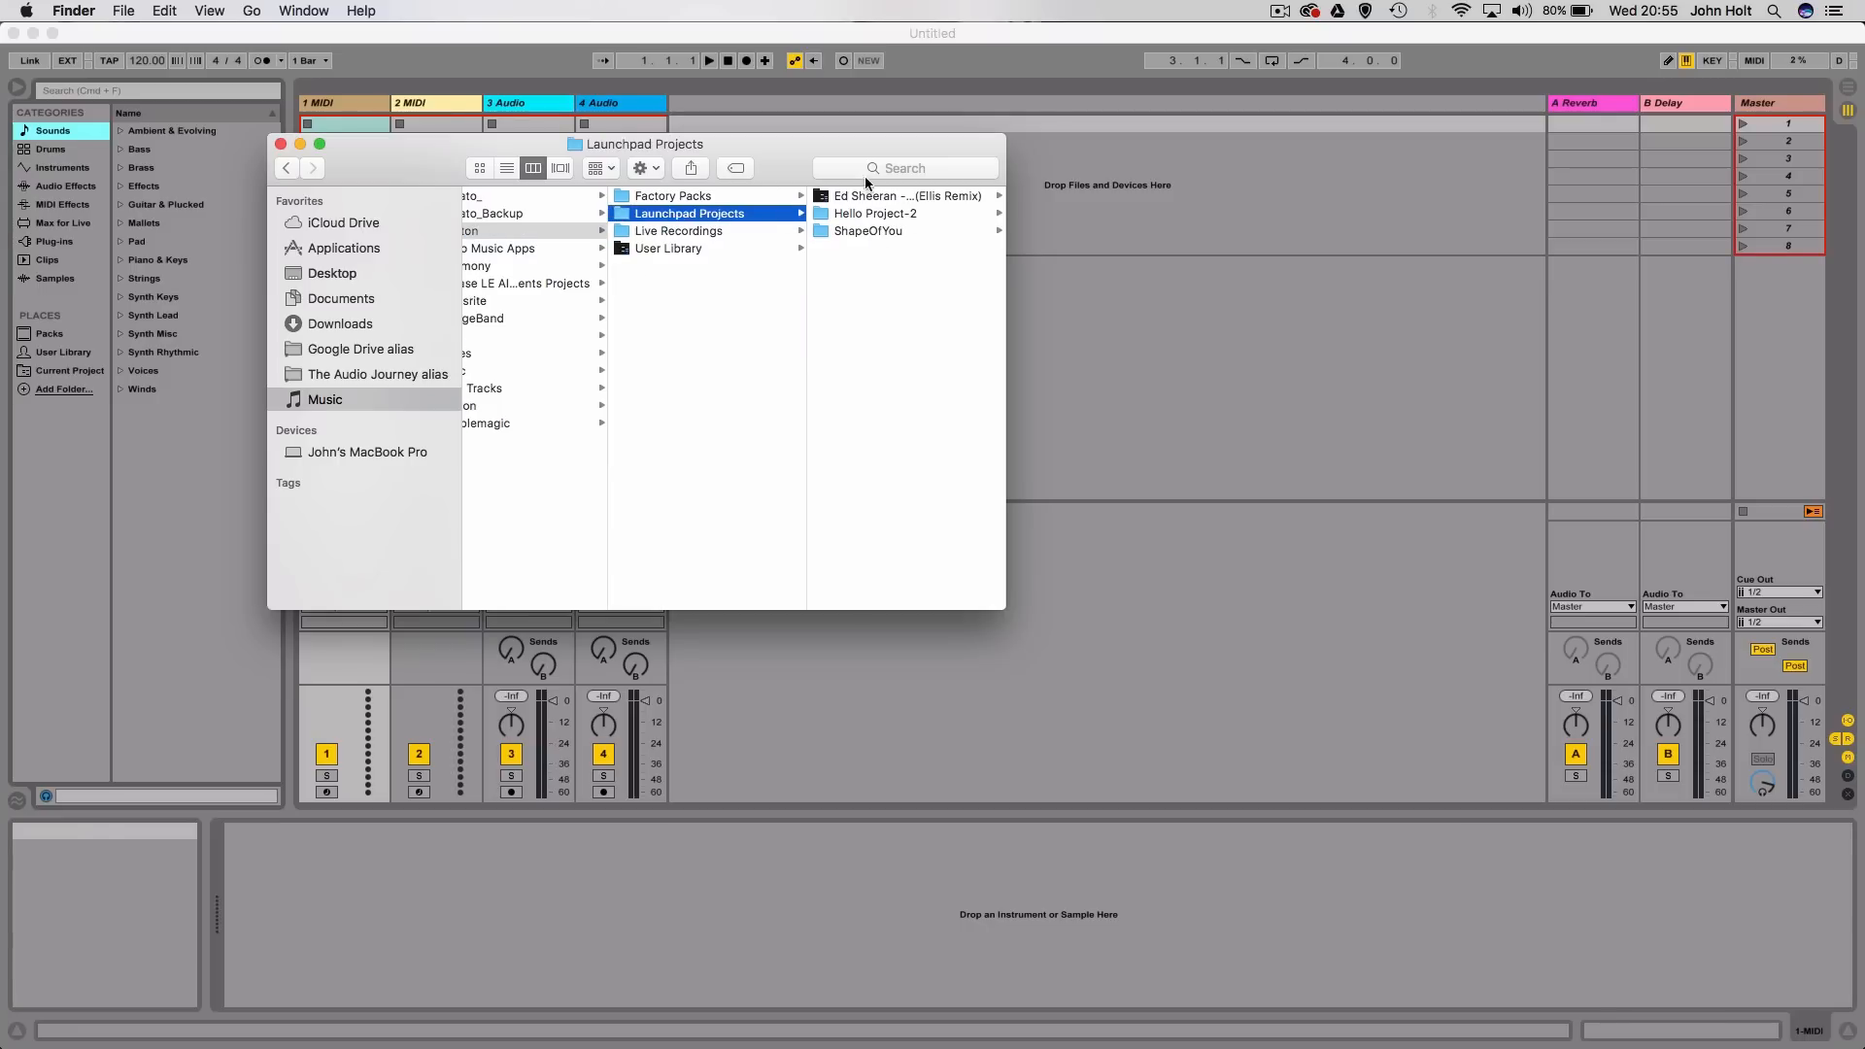
pyautogui.moveTo(849, 217)
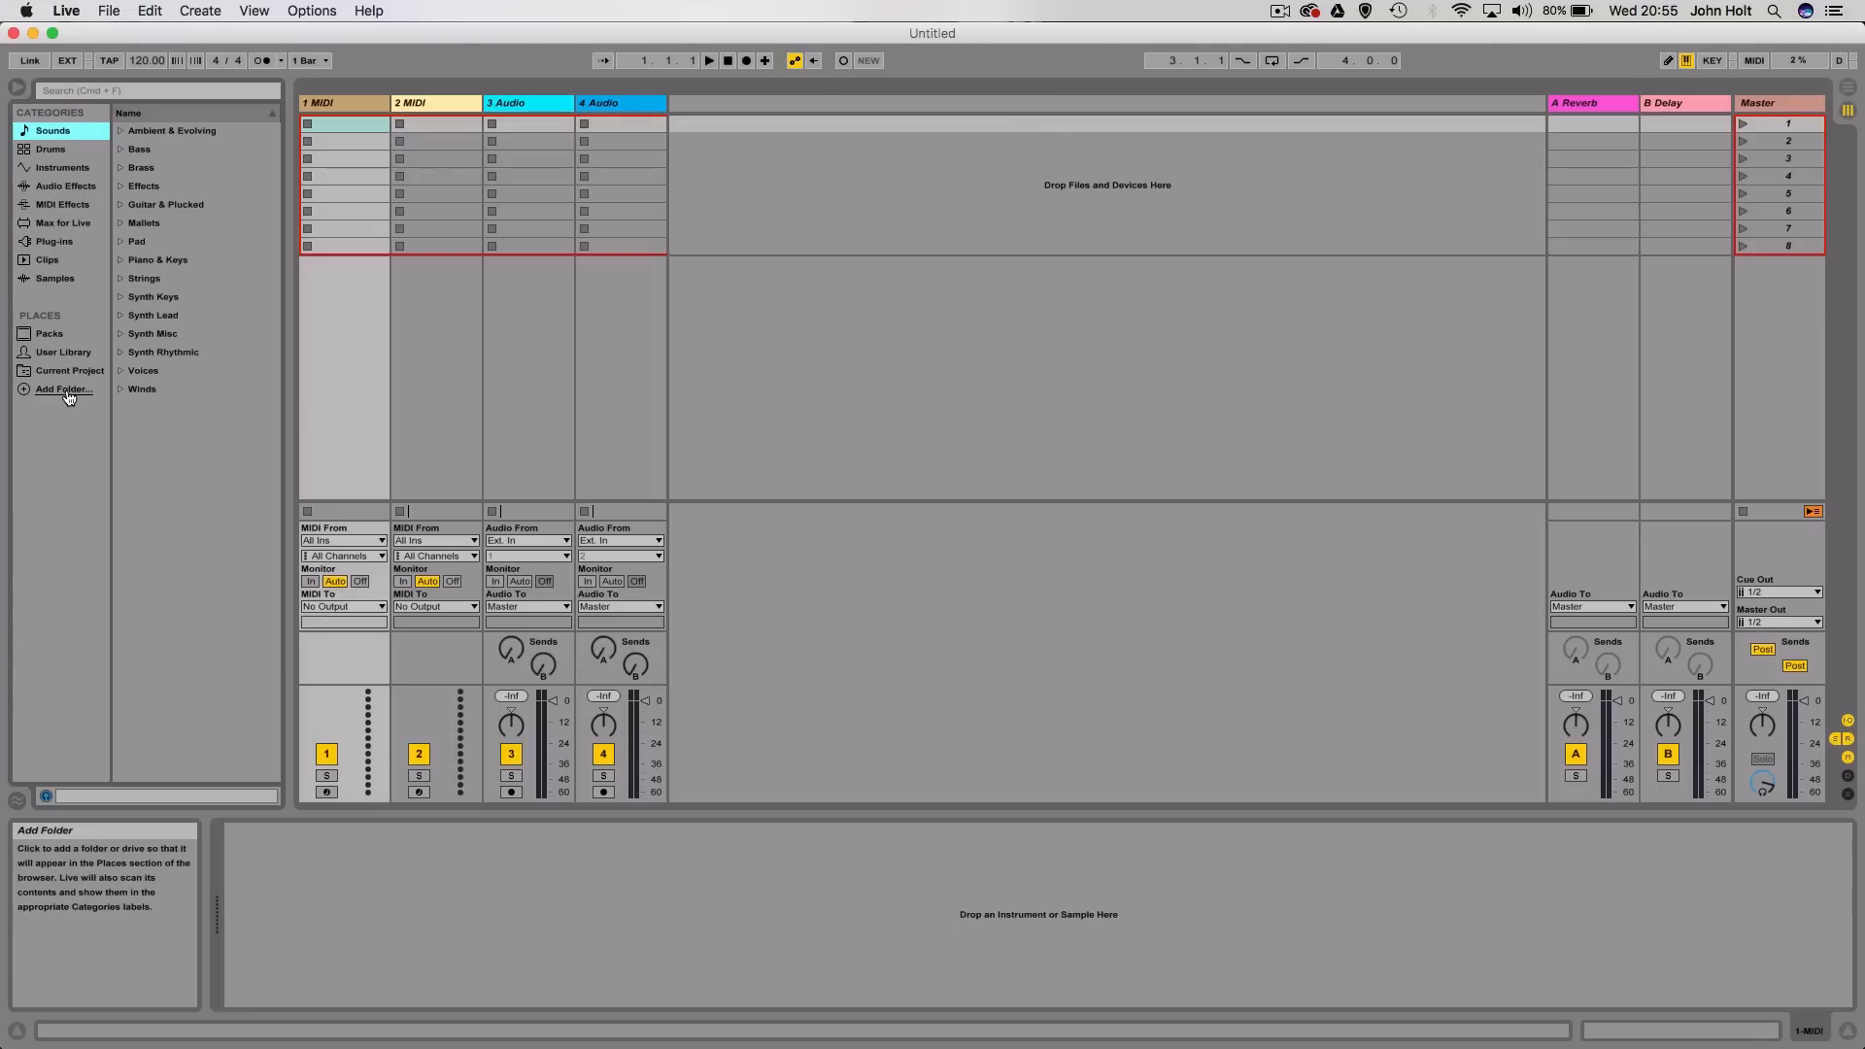
# Add Launchpad Projects as a browser place and expand the Ed Sheeran project folder inside it
pyautogui.click(64, 389)
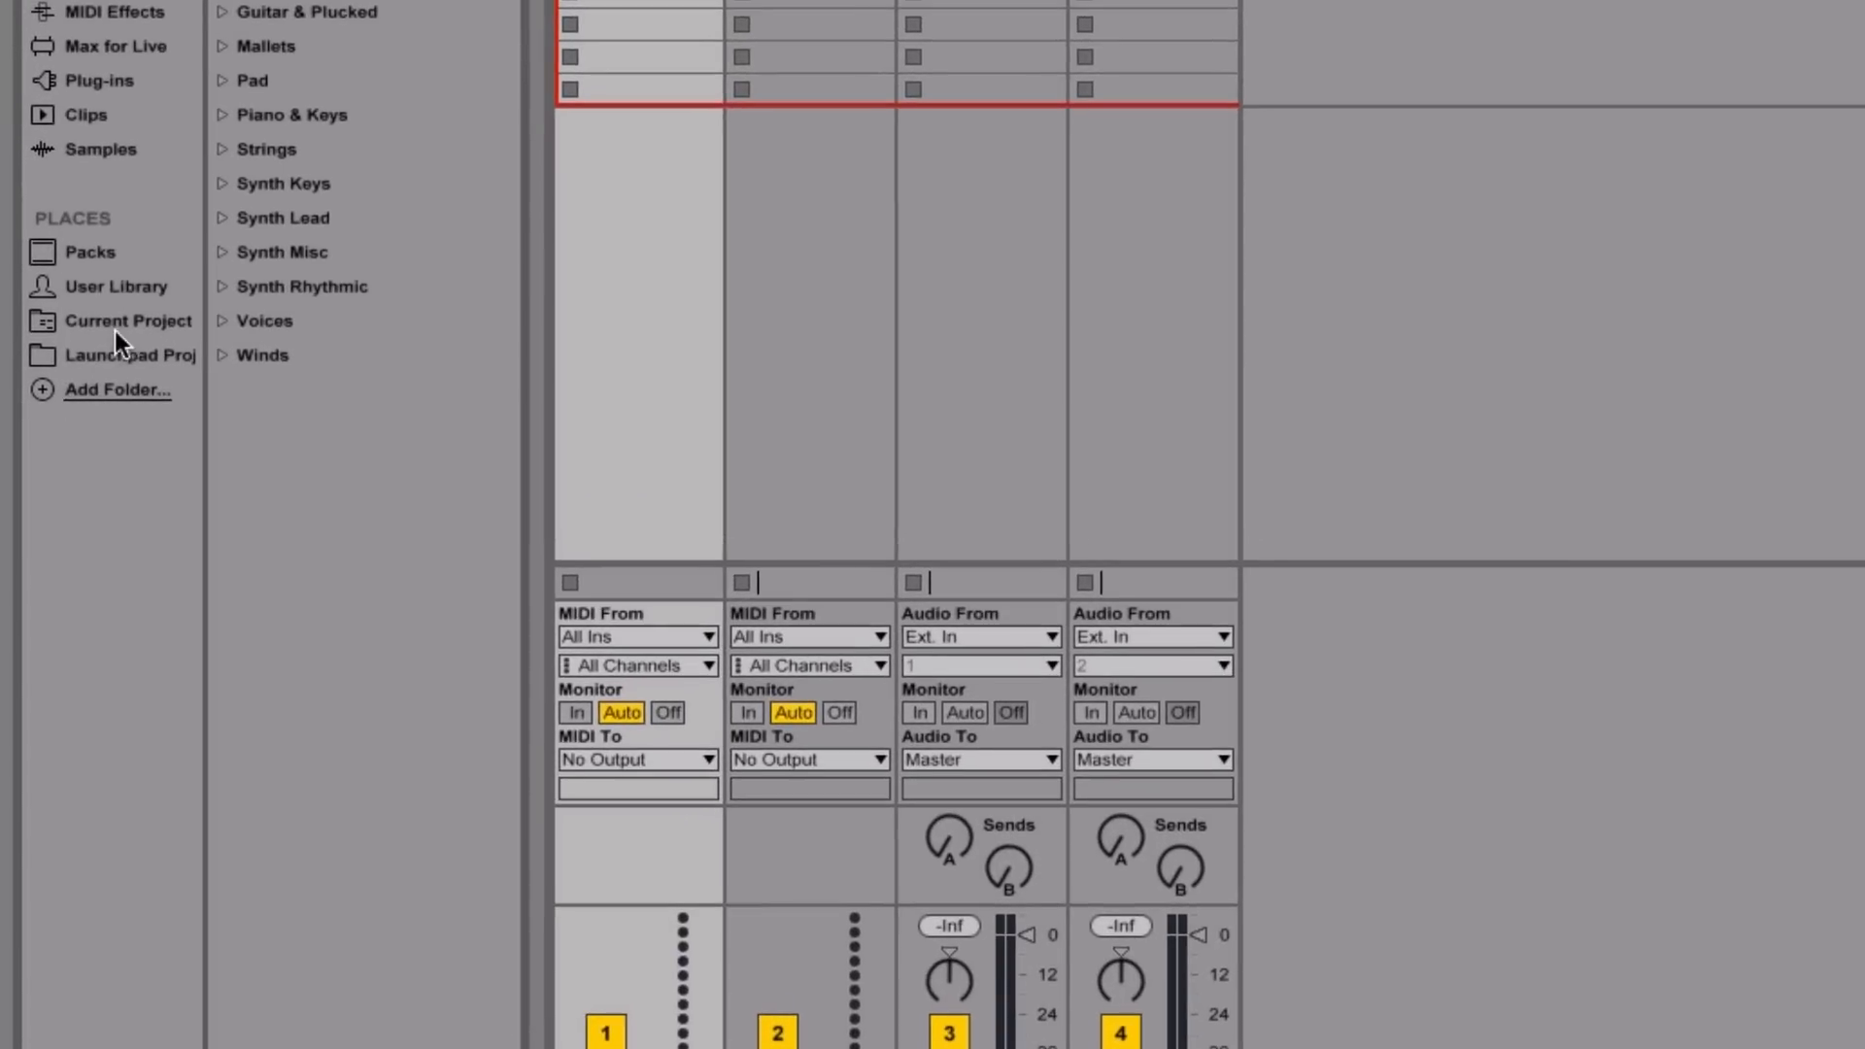
pyautogui.click(128, 361)
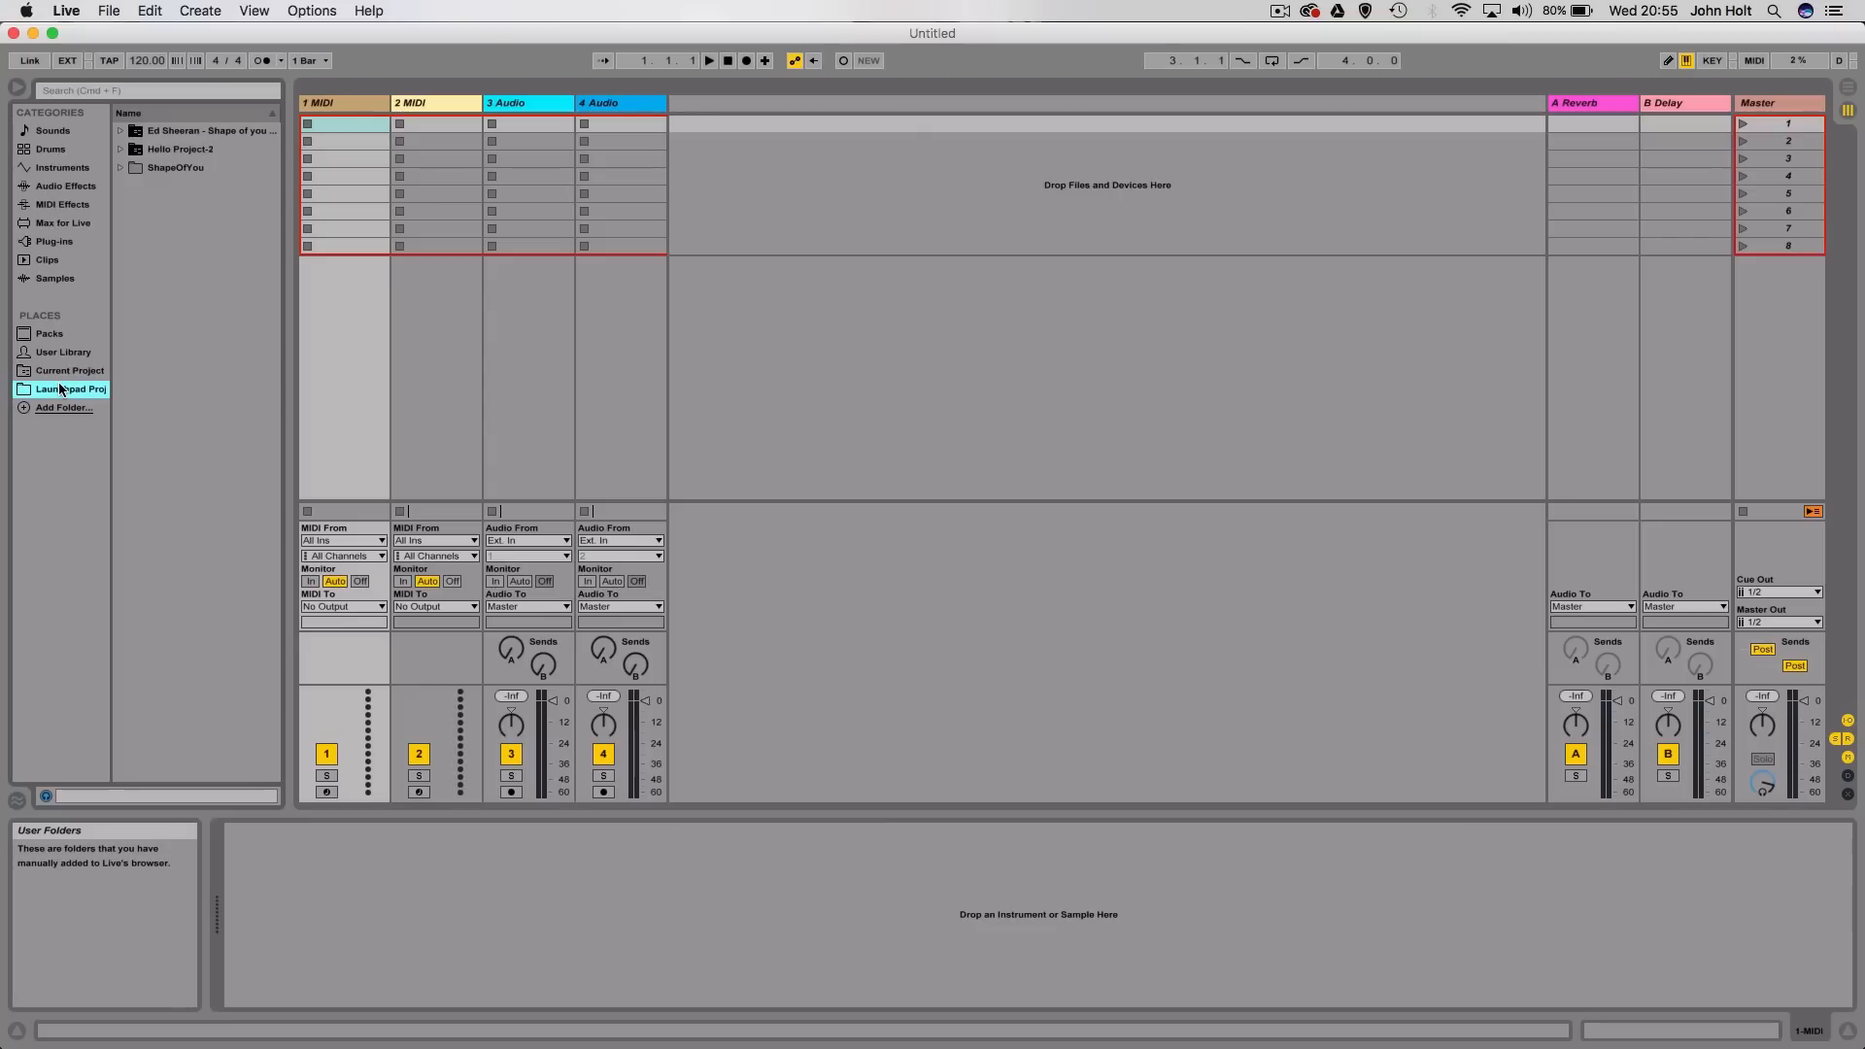
pyautogui.moveTo(130, 156)
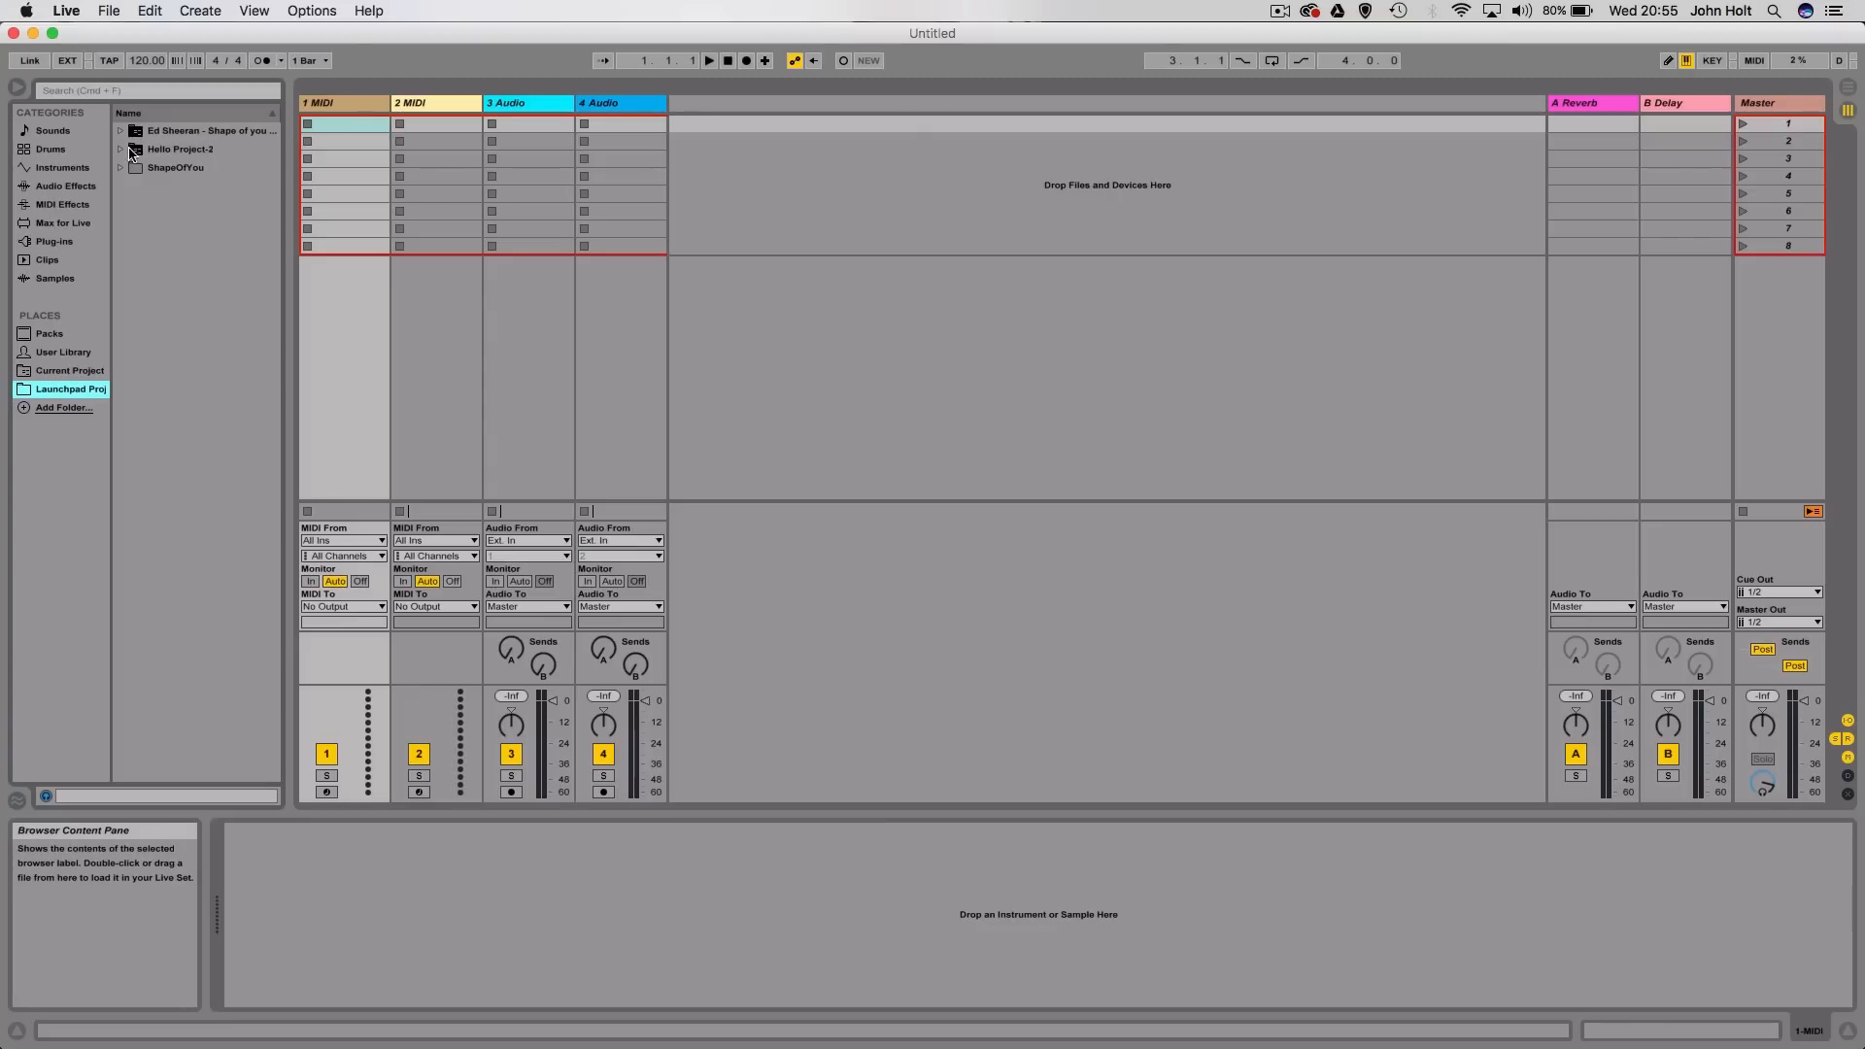
pyautogui.click(118, 131)
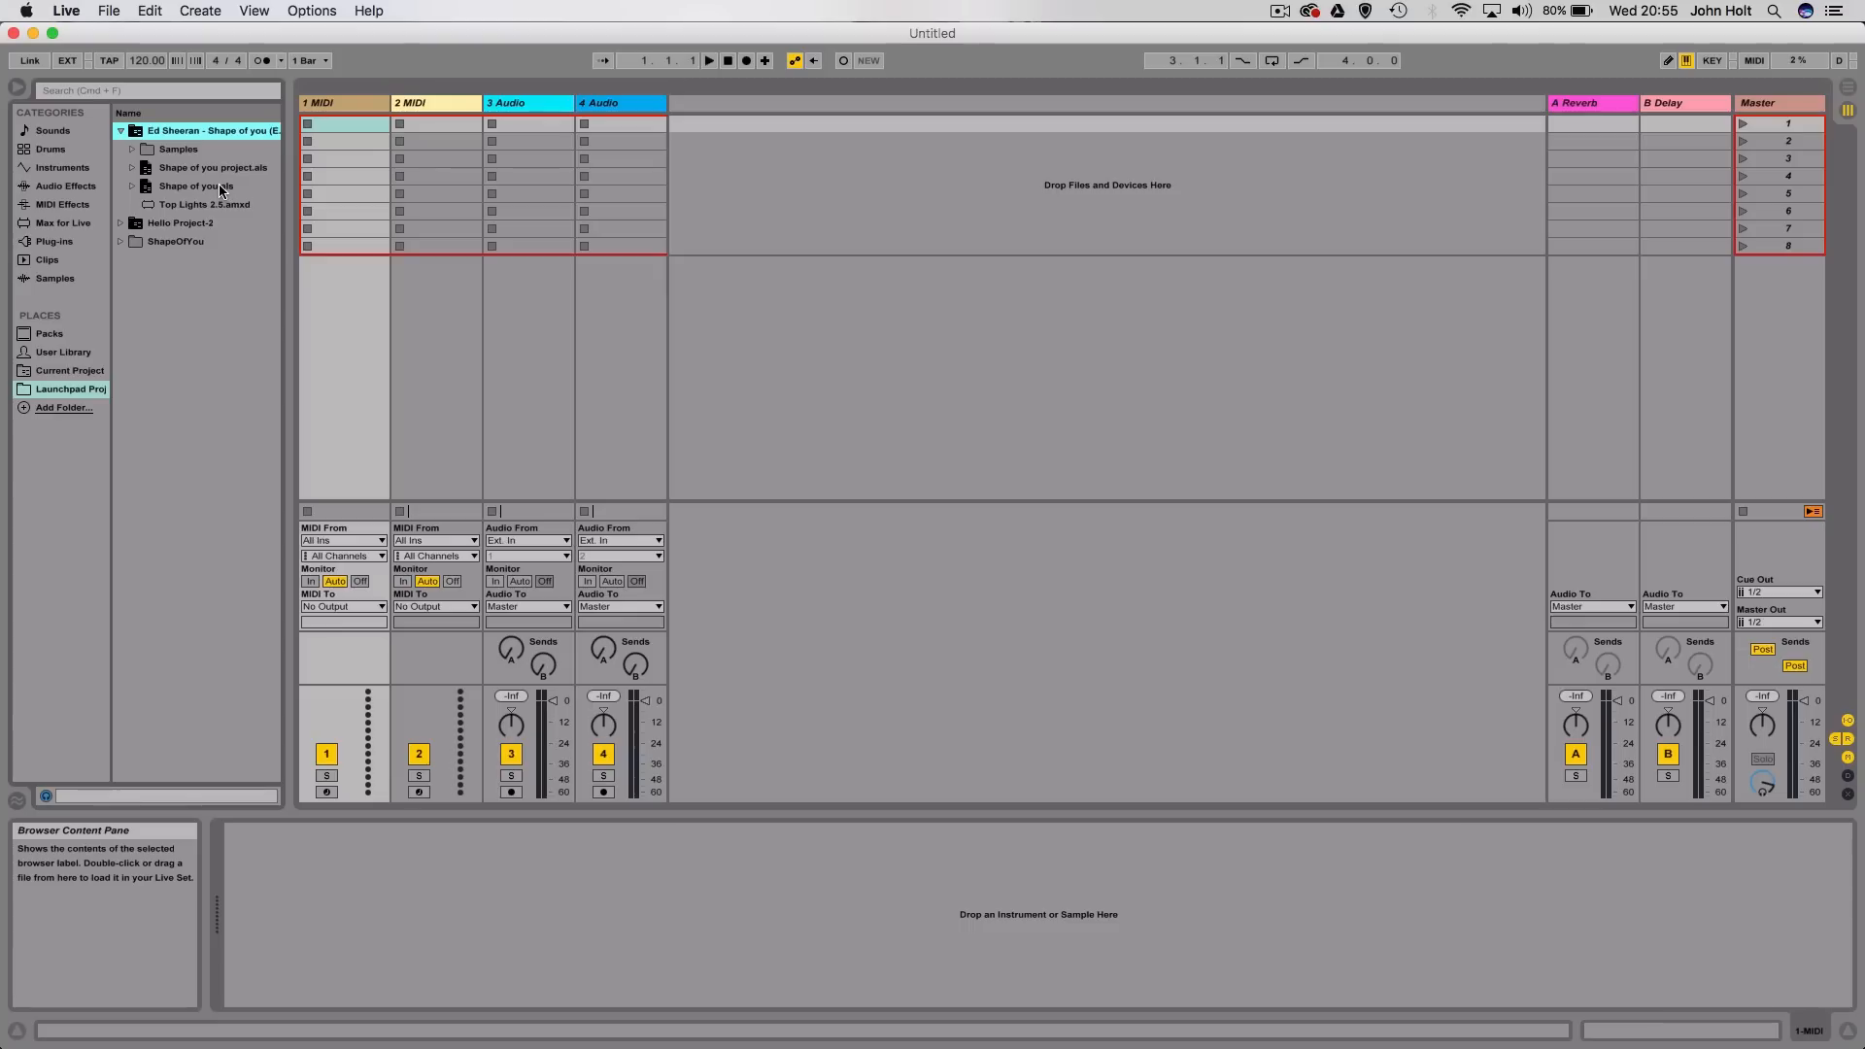
pyautogui.click(118, 131)
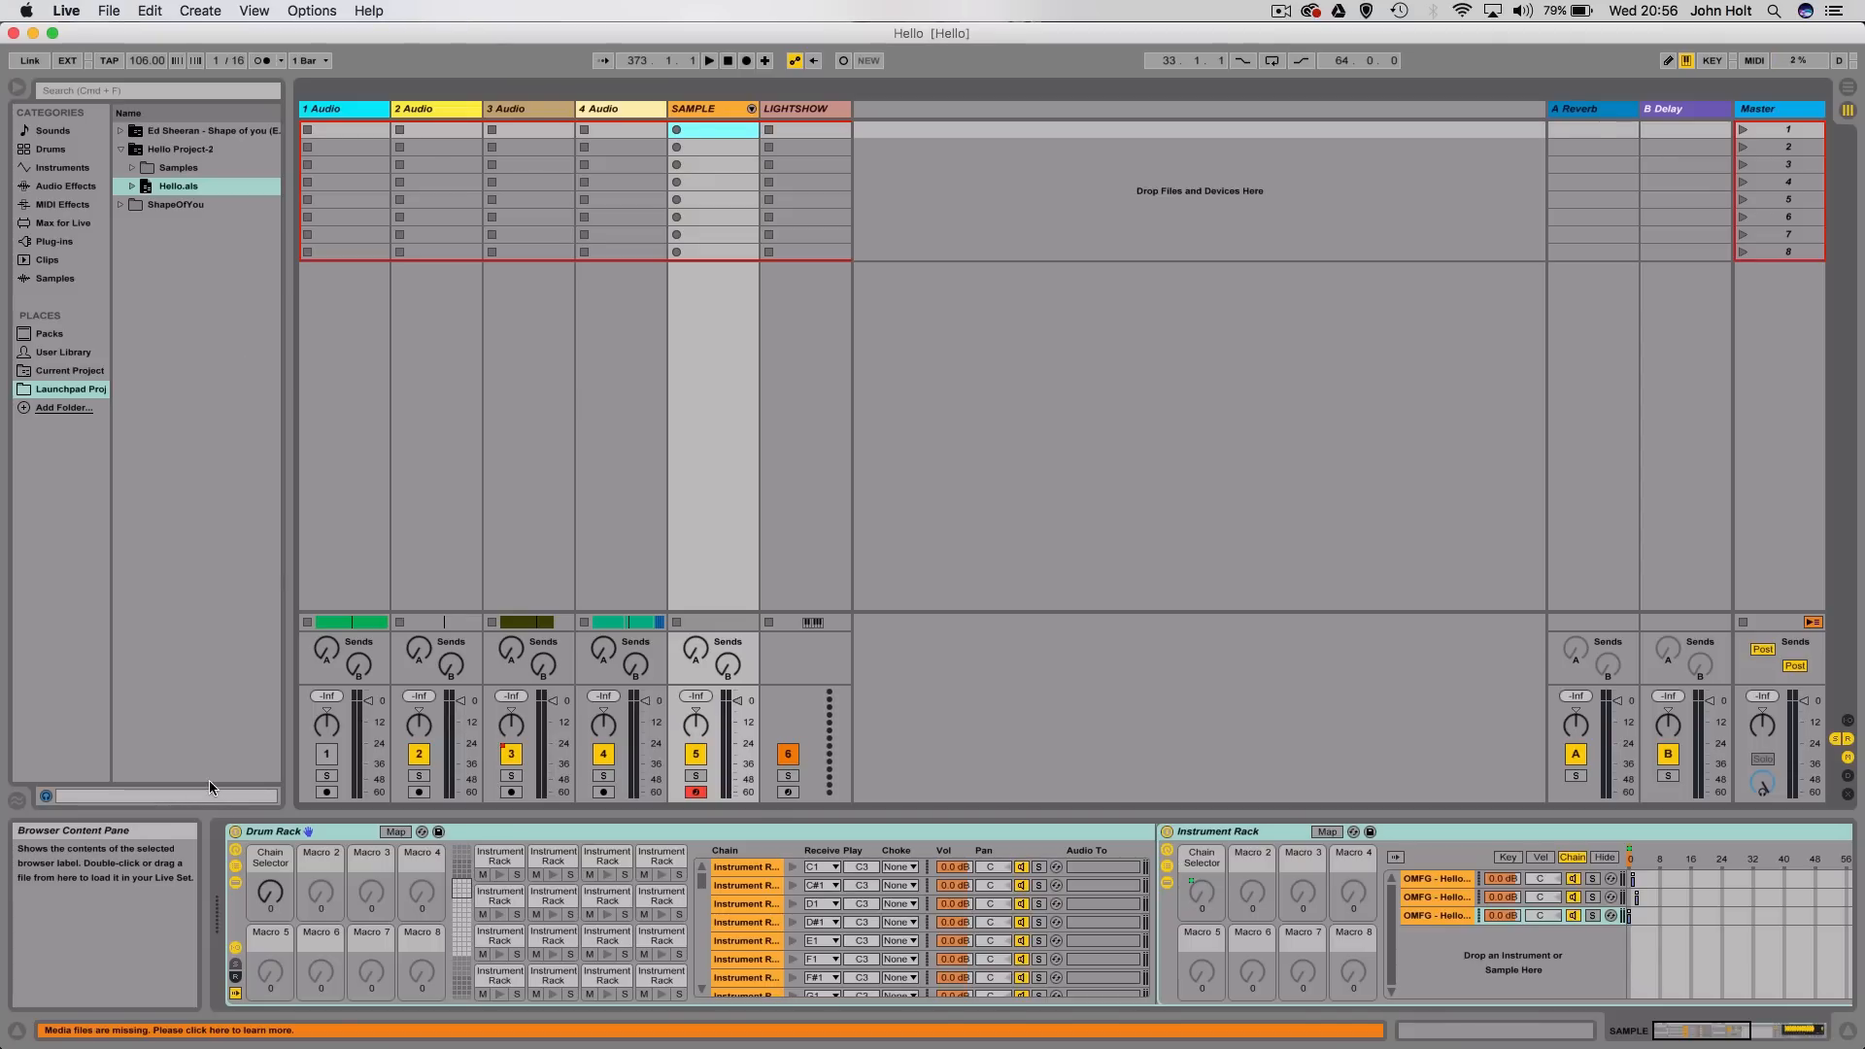
# Show the Hello set's missing media files and check the project's Samples folder
pyautogui.click(167, 1029)
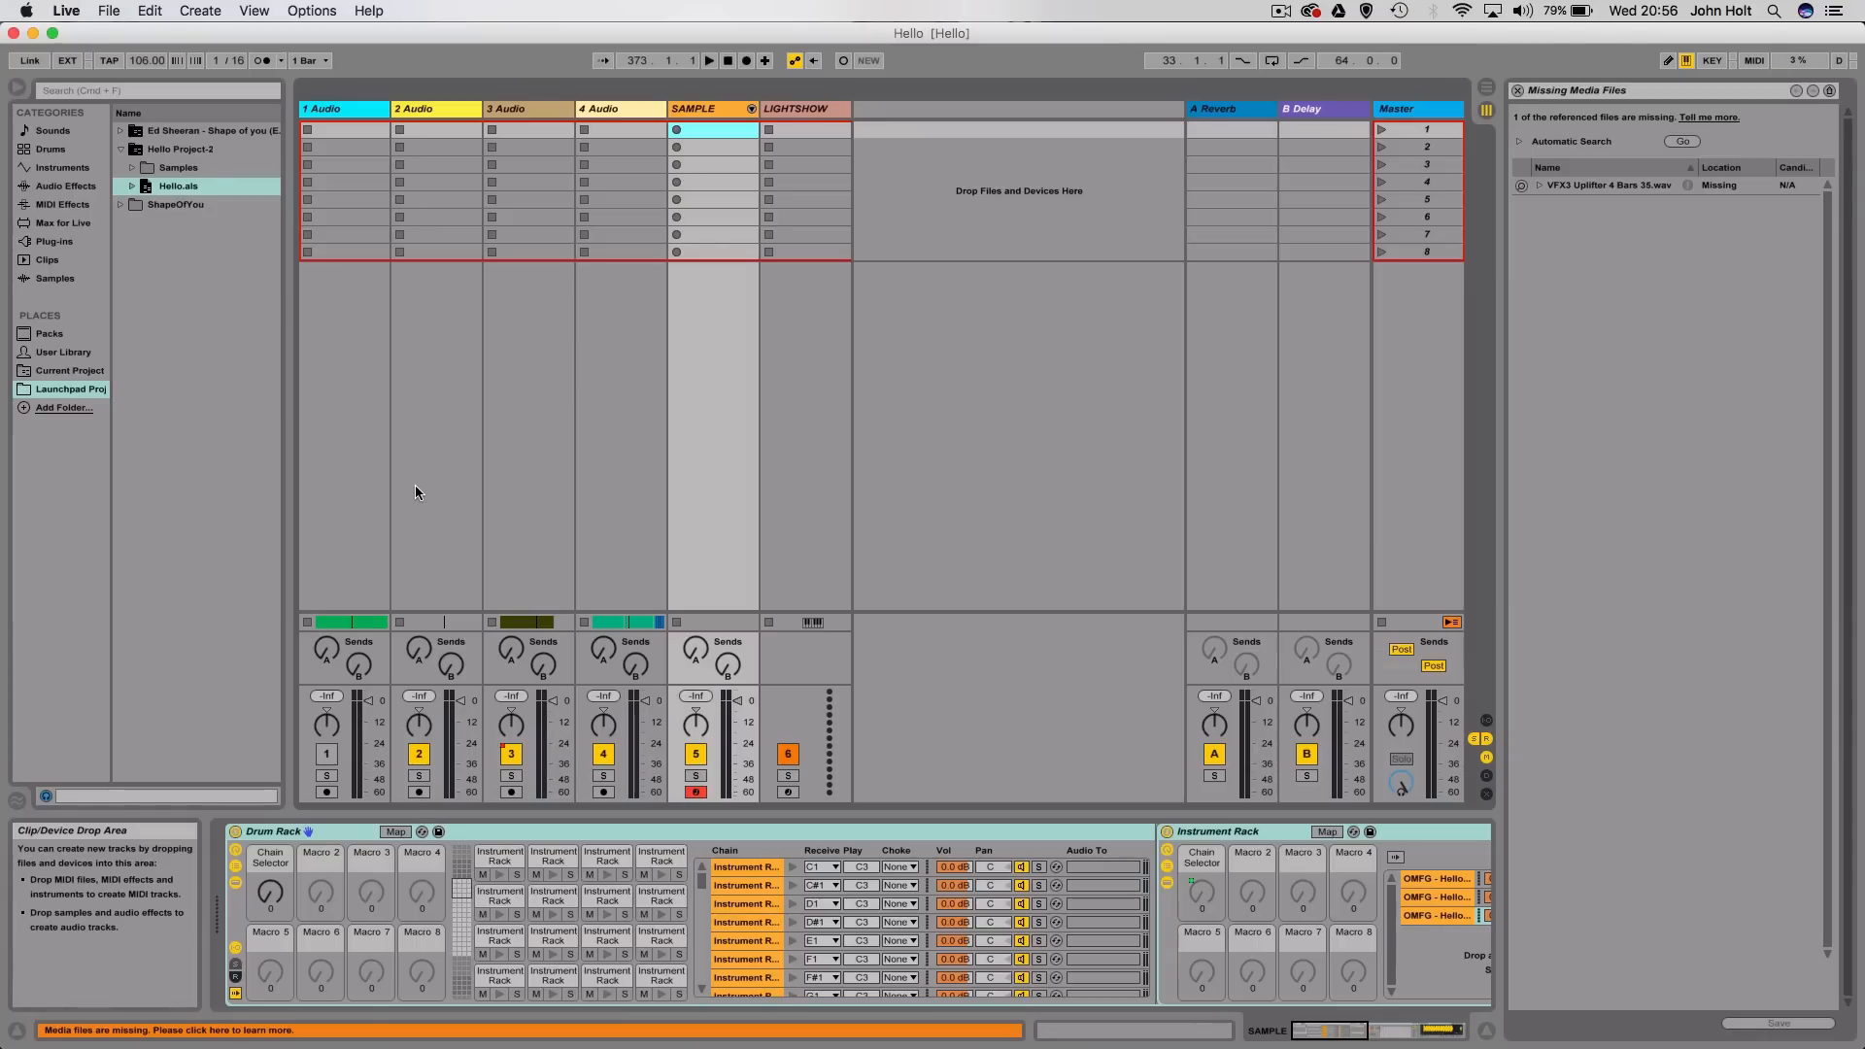
pyautogui.moveTo(95, 532)
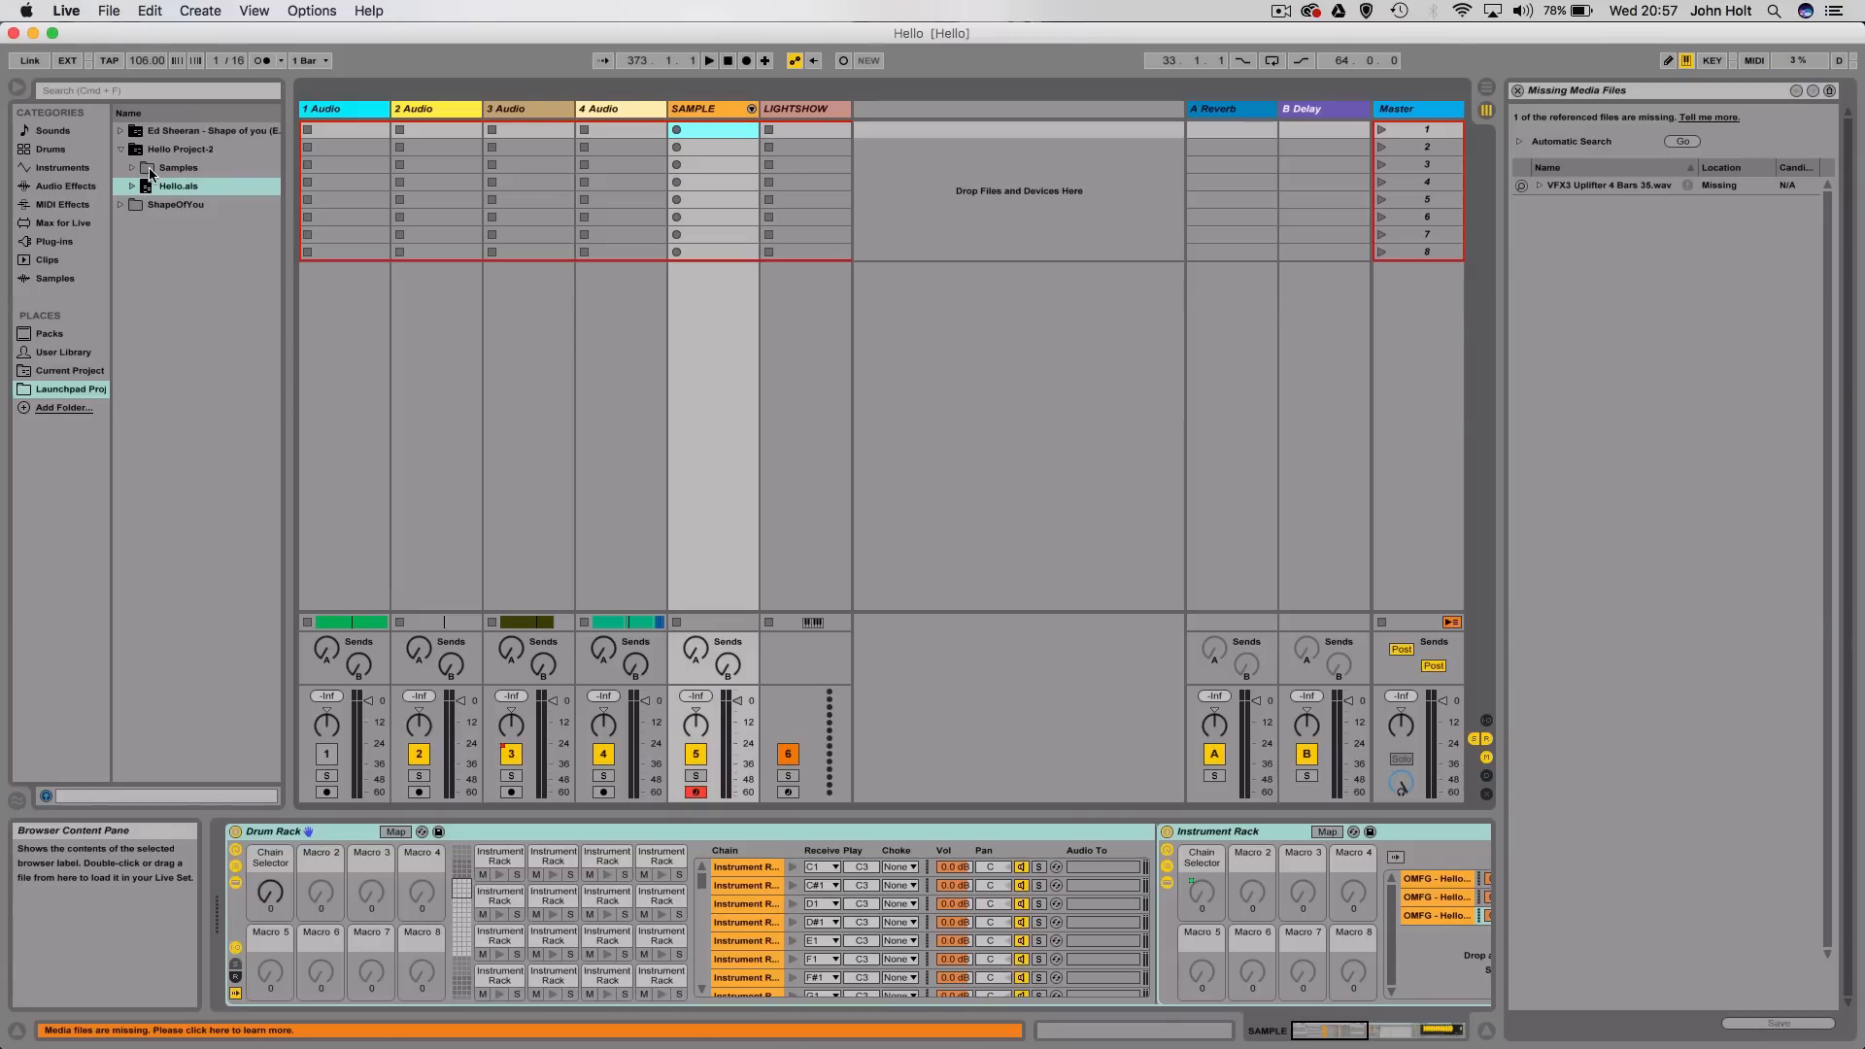
pyautogui.click(118, 150)
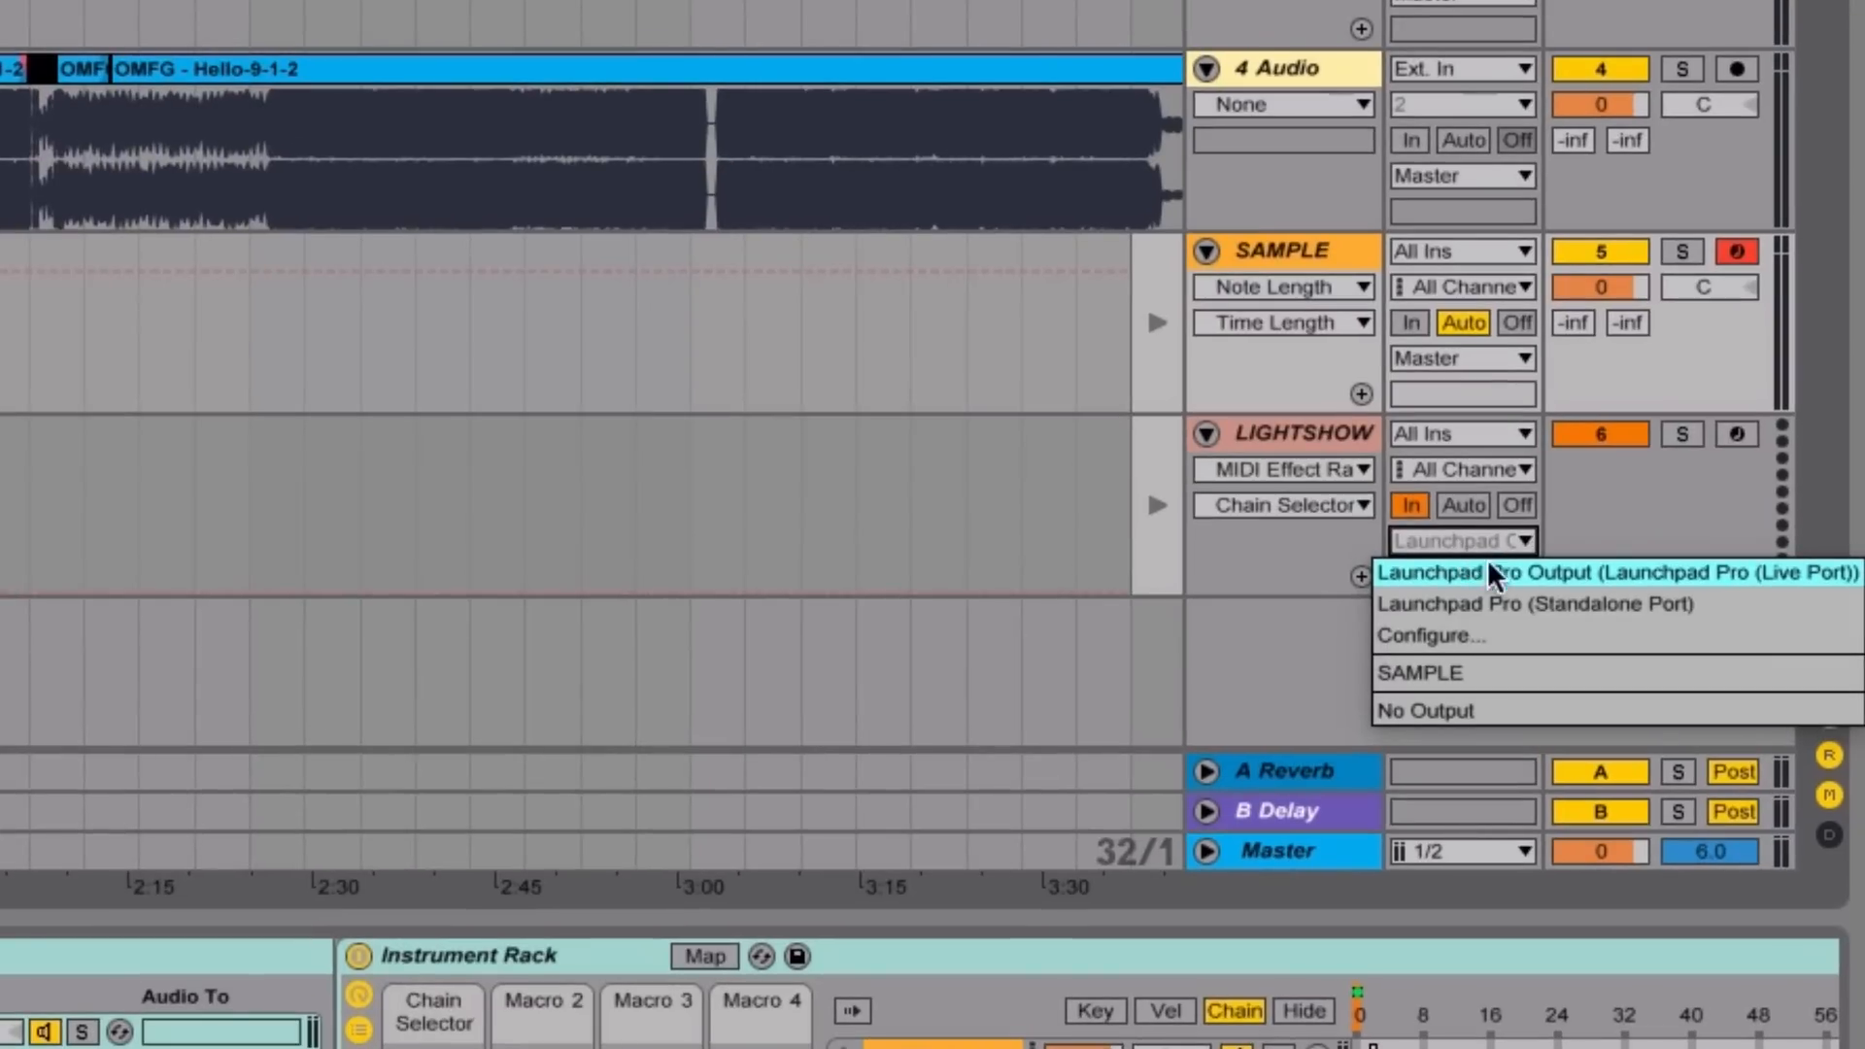
# Send the LIGHTSHOW track's MIDI To output to Launchpad Pro Output (Live Port) and choose its channel
pyautogui.click(1522, 571)
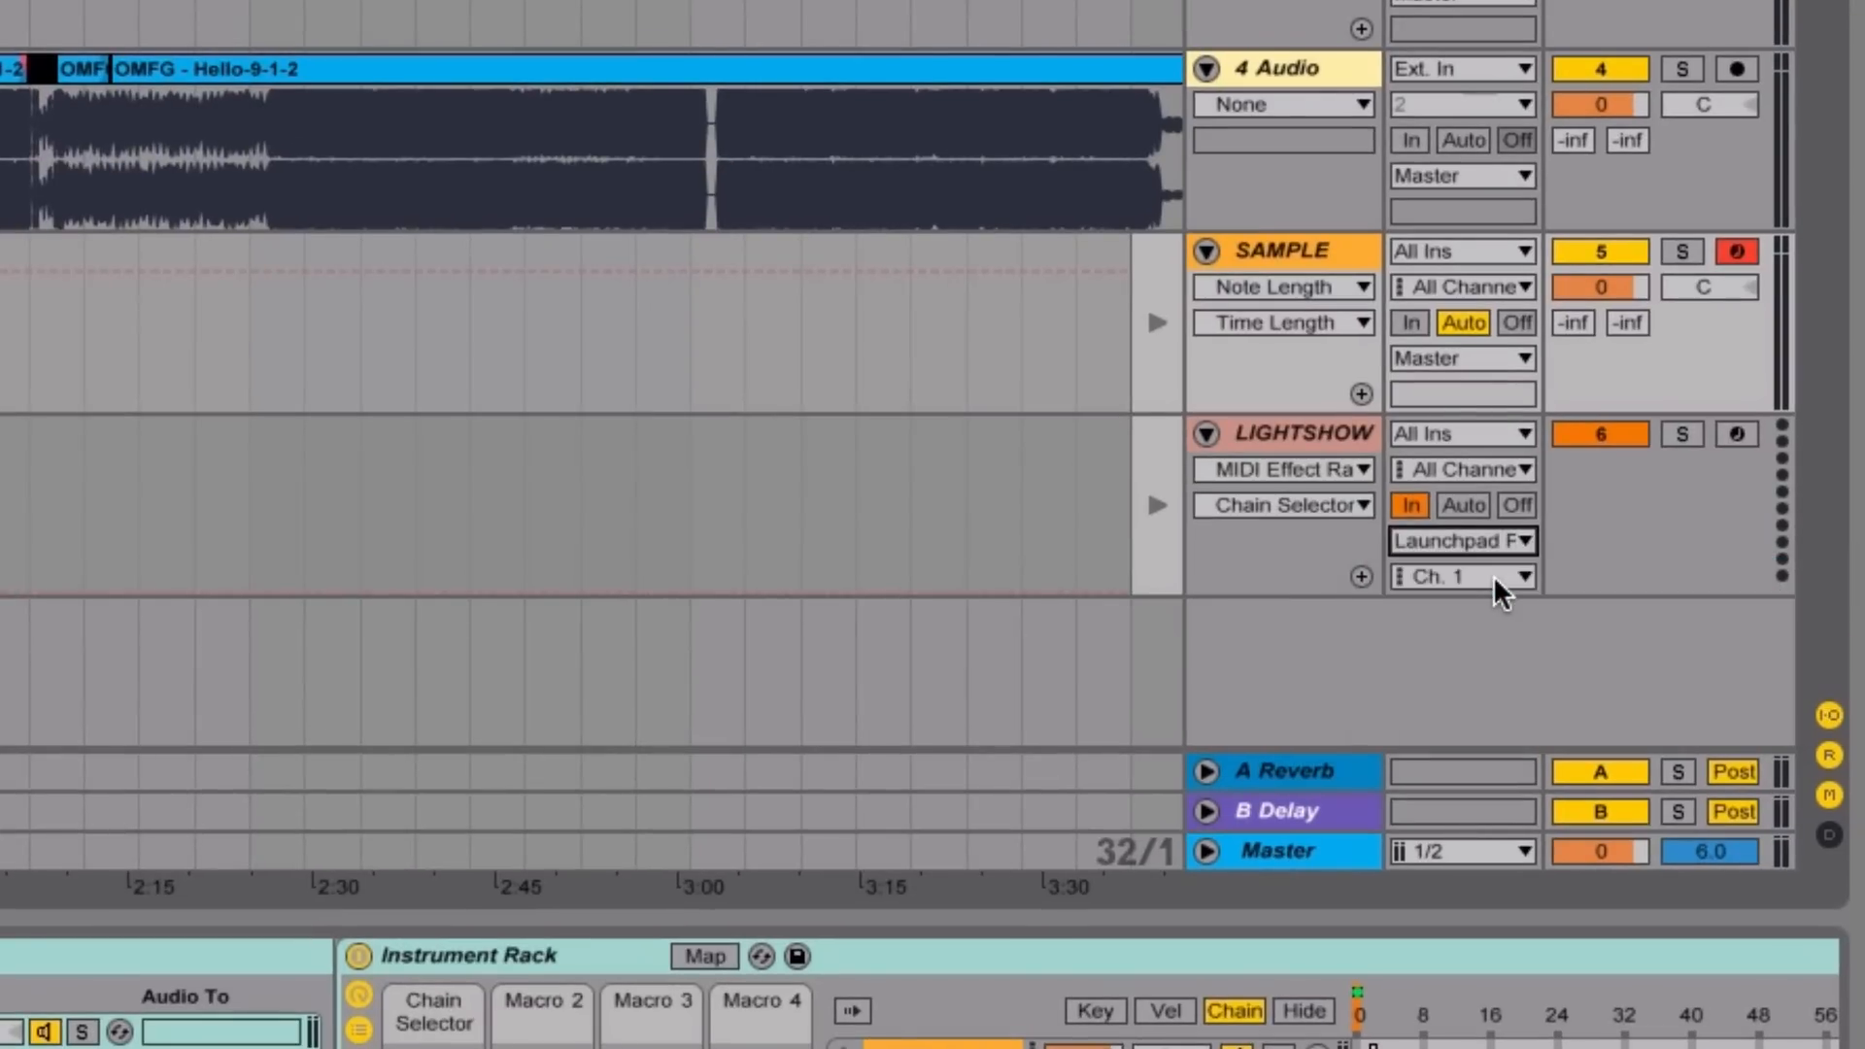
pyautogui.click(1461, 575)
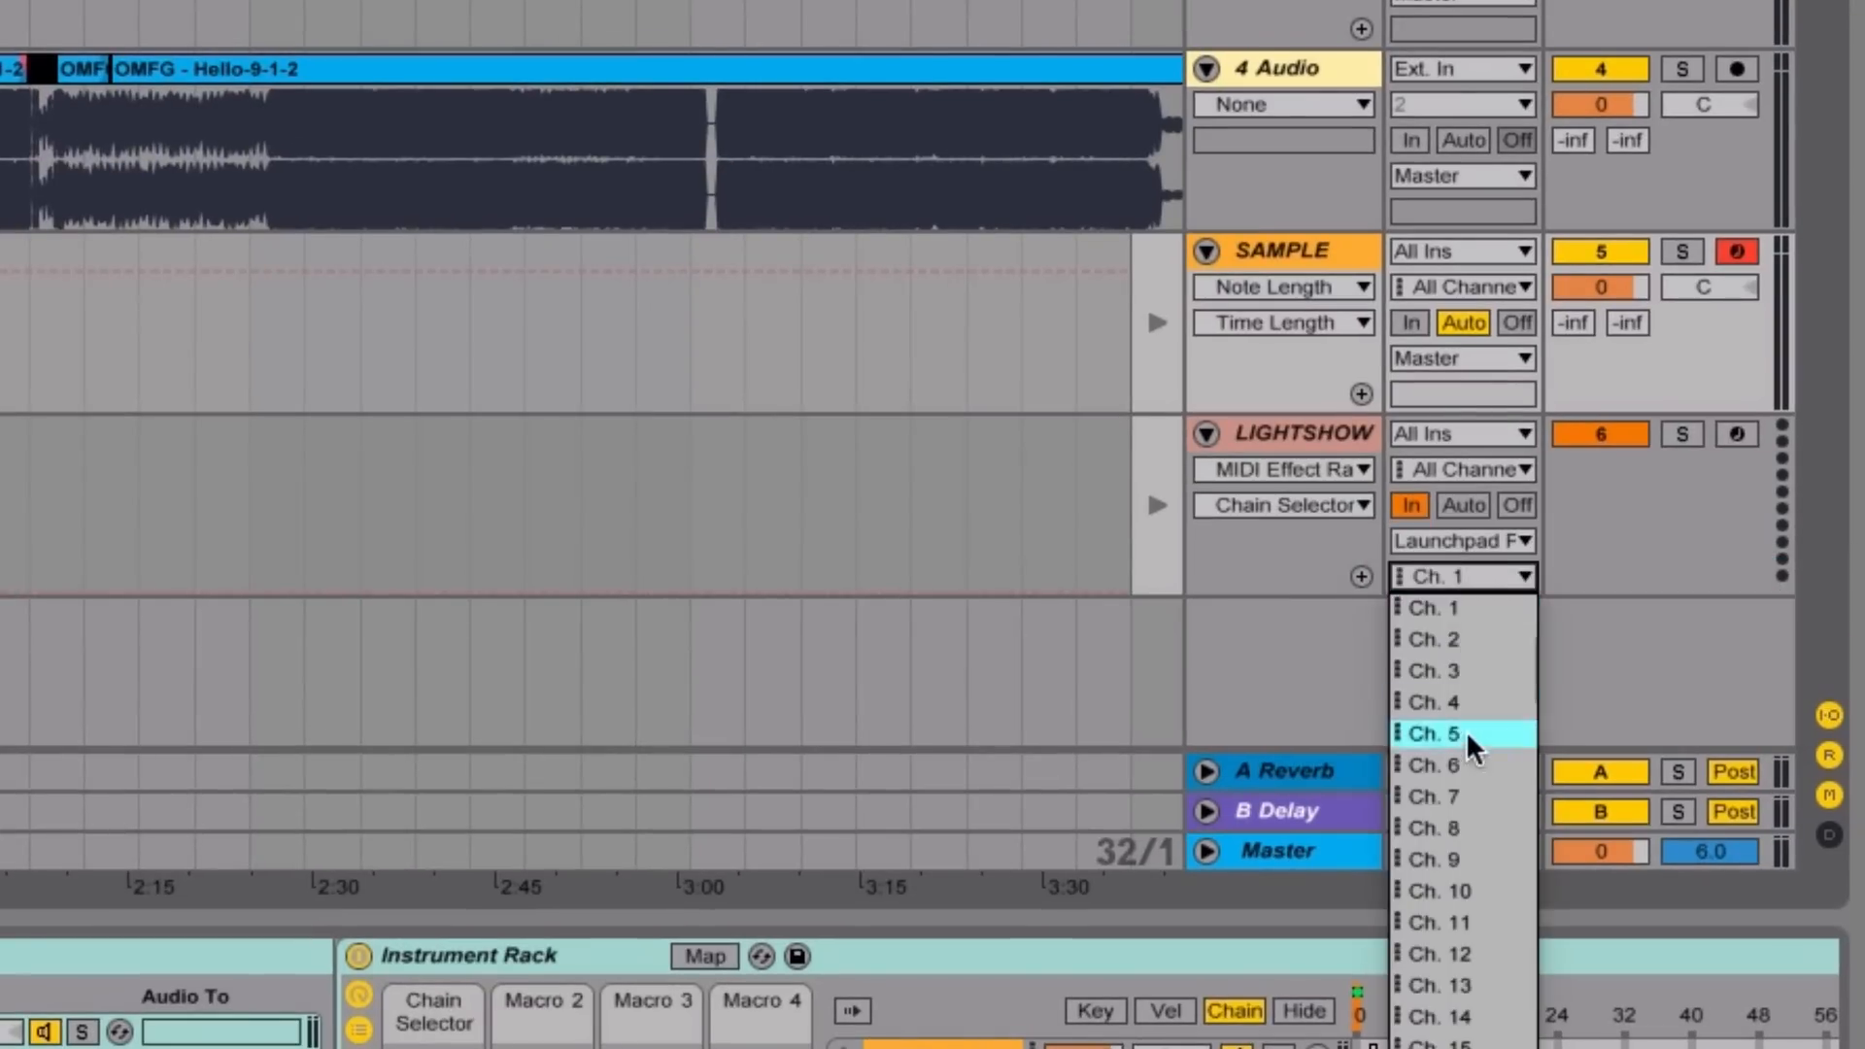
pyautogui.moveTo(1474, 761)
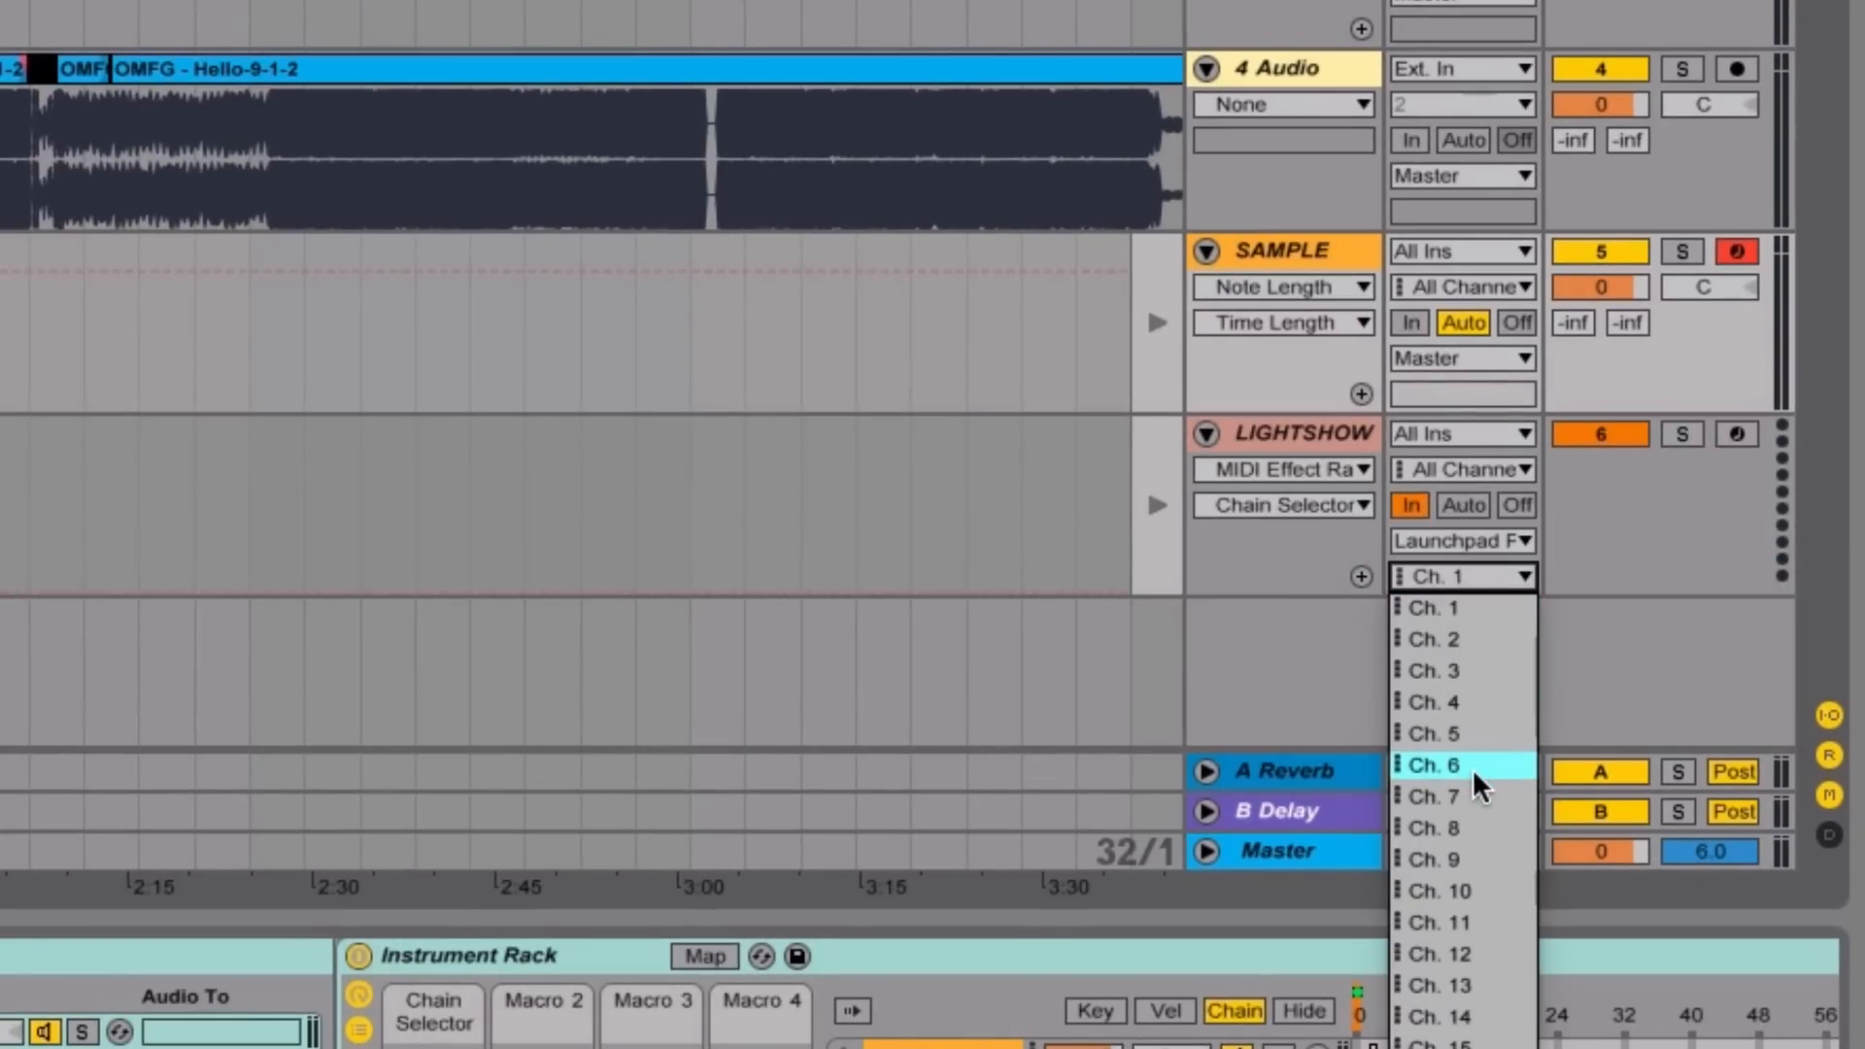